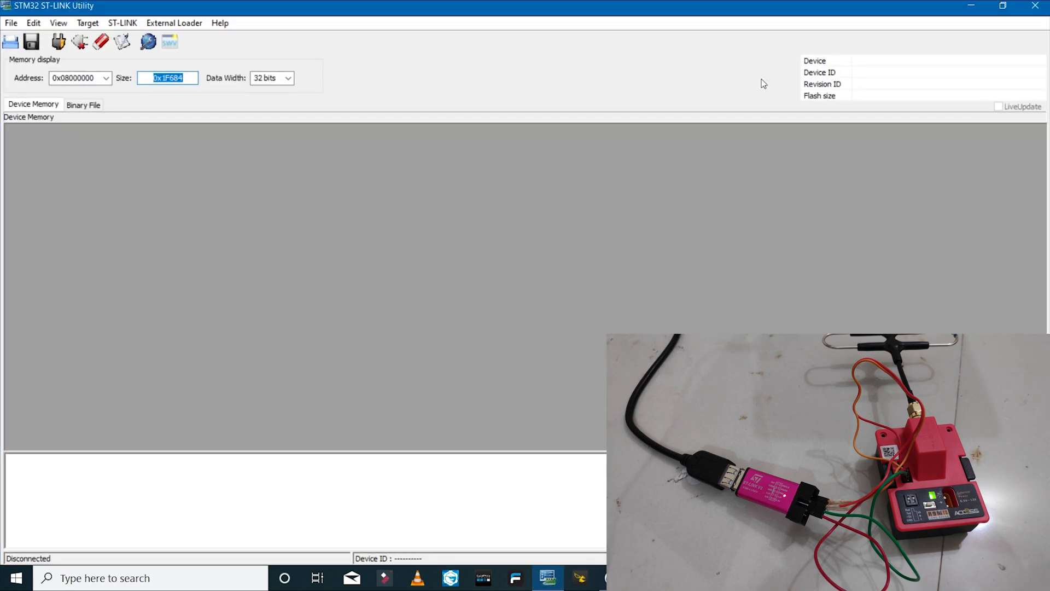
Connect to the STM32F10xx medium-density target over SWD and read its 64 KB flash.
left_click(88, 22)
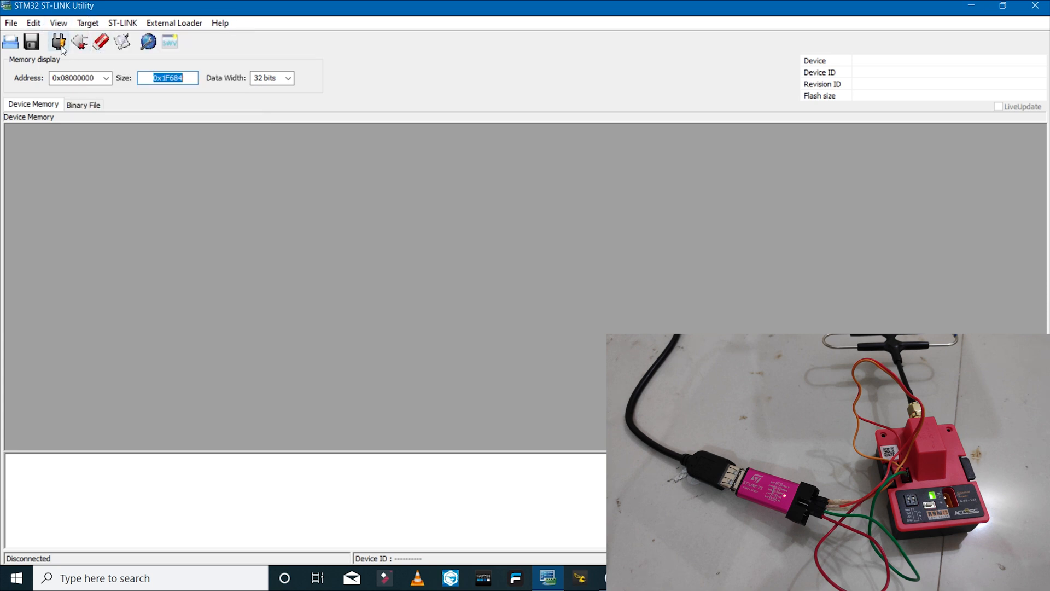
mouse_move(59, 43)
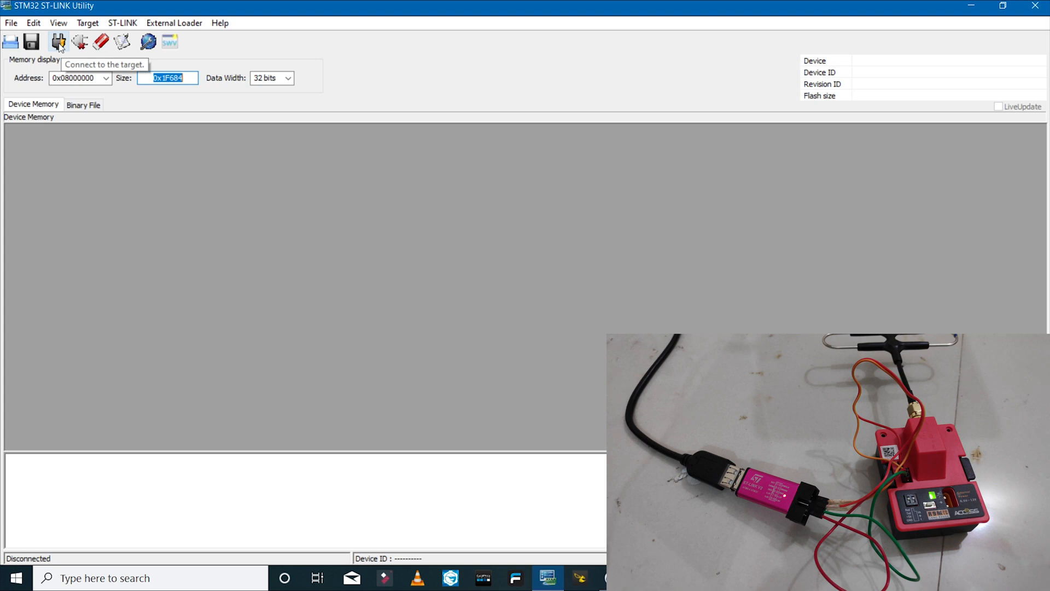
left_click(57, 42)
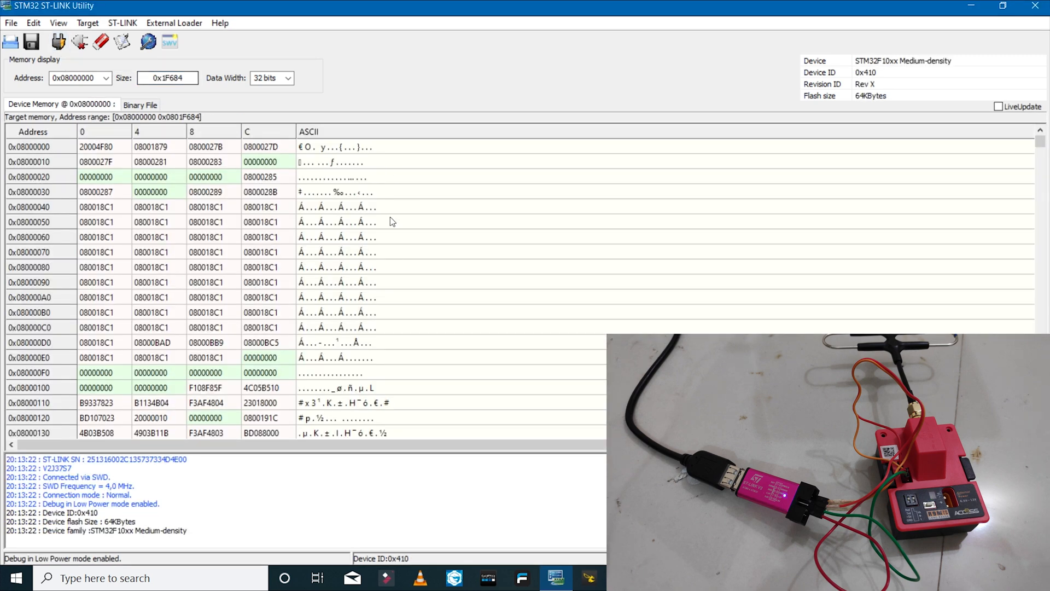
mouse_move(500, 273)
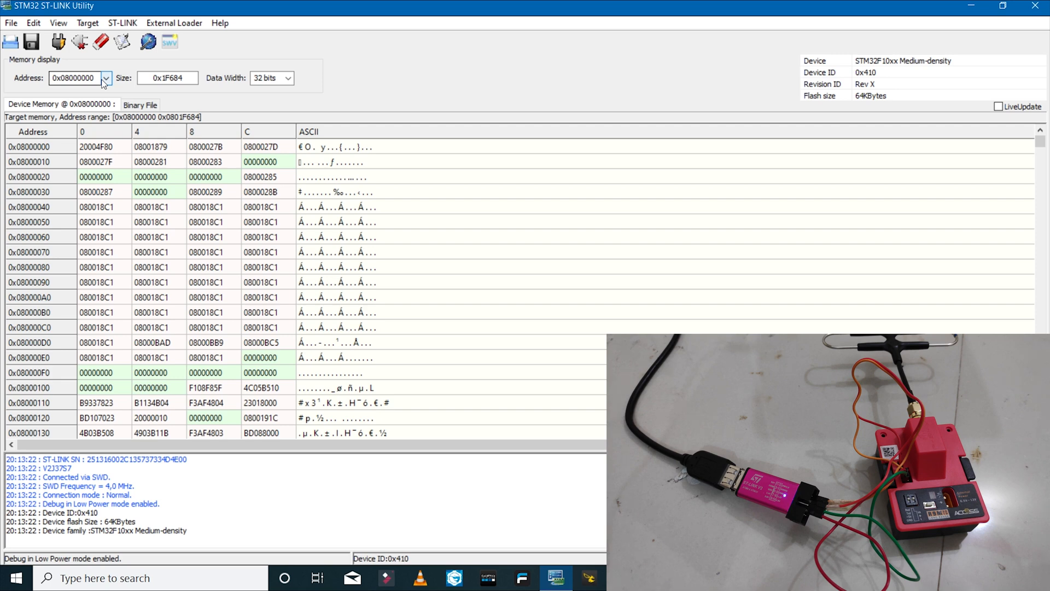
Enable Read Out Protection in Option Bytes, apply it, and acknowledge the memory-not-readable warning.
left_click(88, 23)
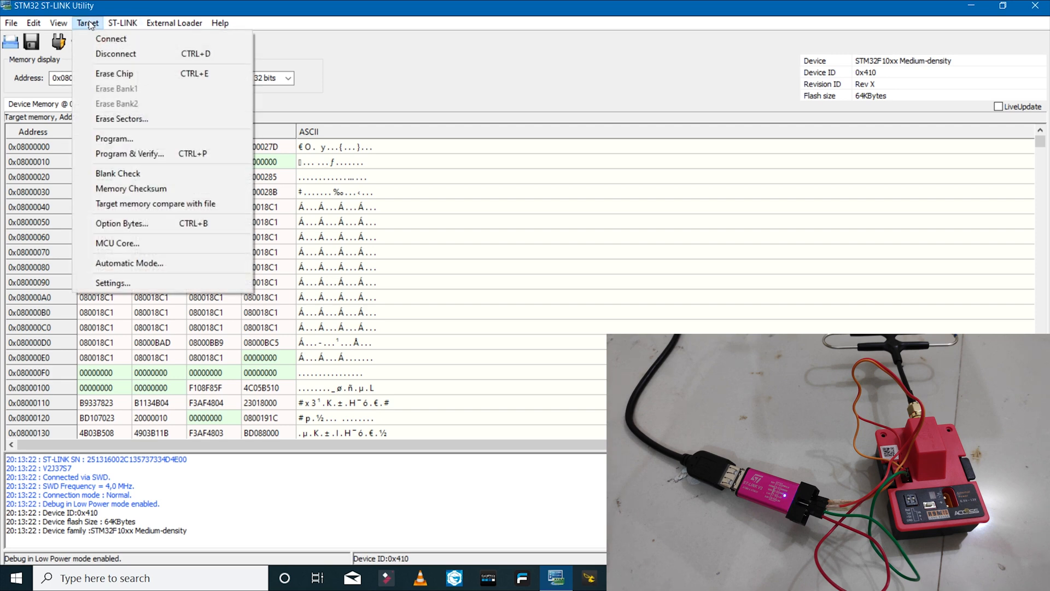
mouse_move(140, 263)
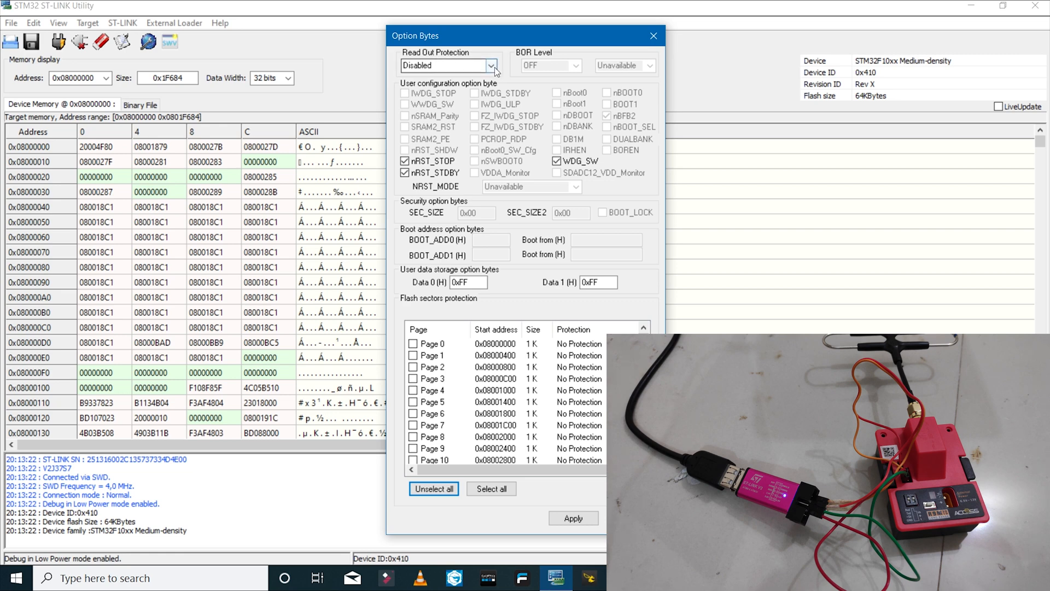
left_click(491, 65)
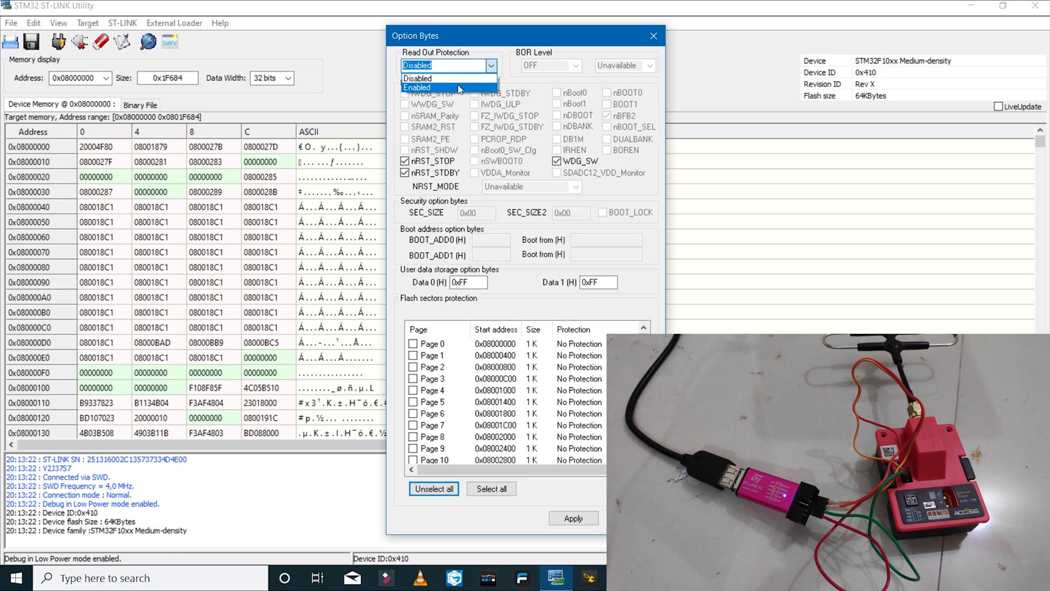
left_click(431, 88)
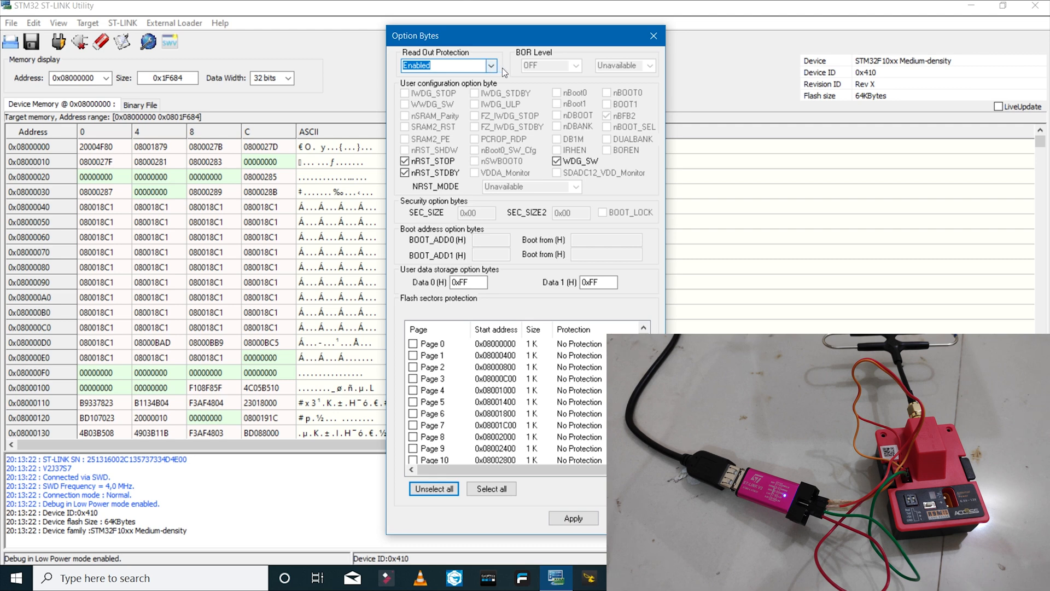
mouse_move(510, 76)
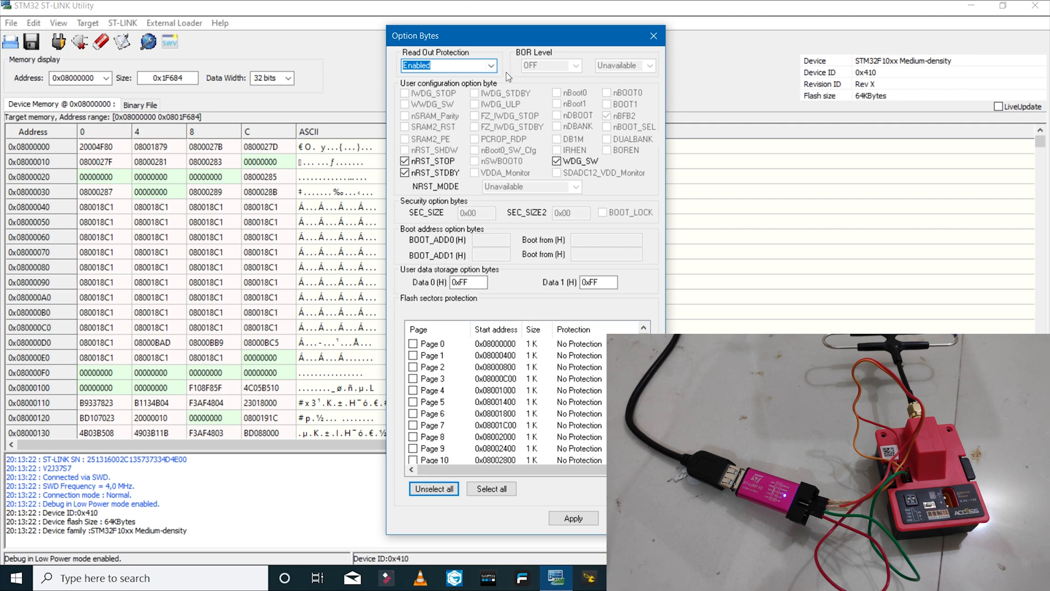
left_click(573, 518)
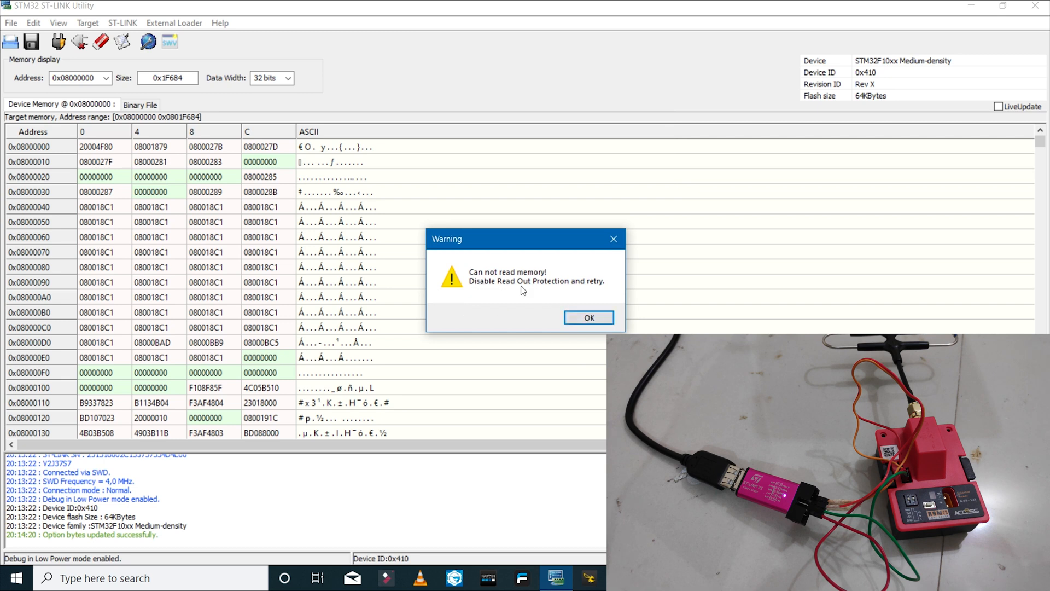
mouse_move(500, 294)
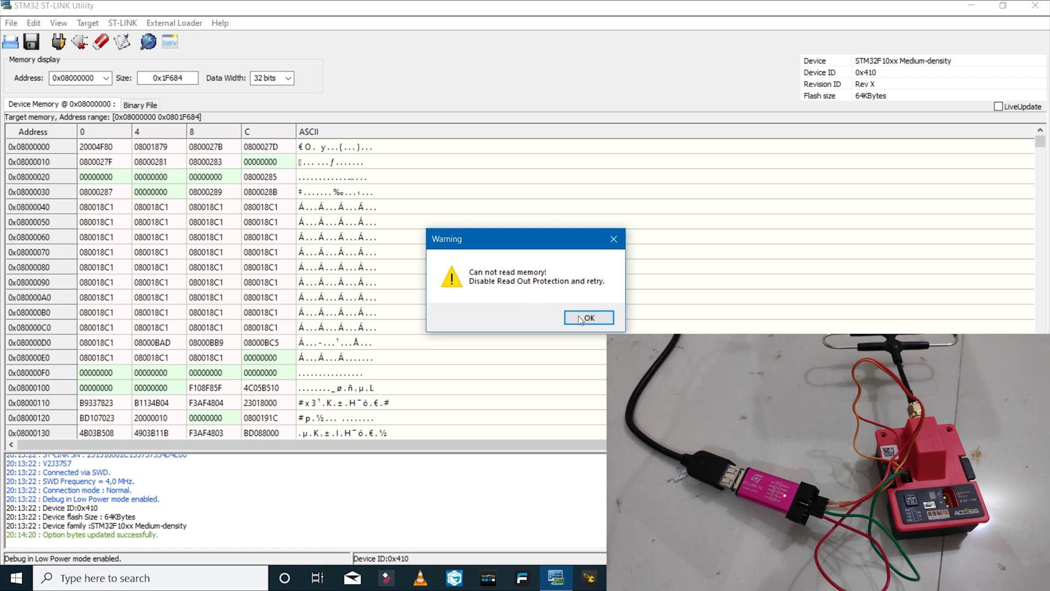
left_click(588, 317)
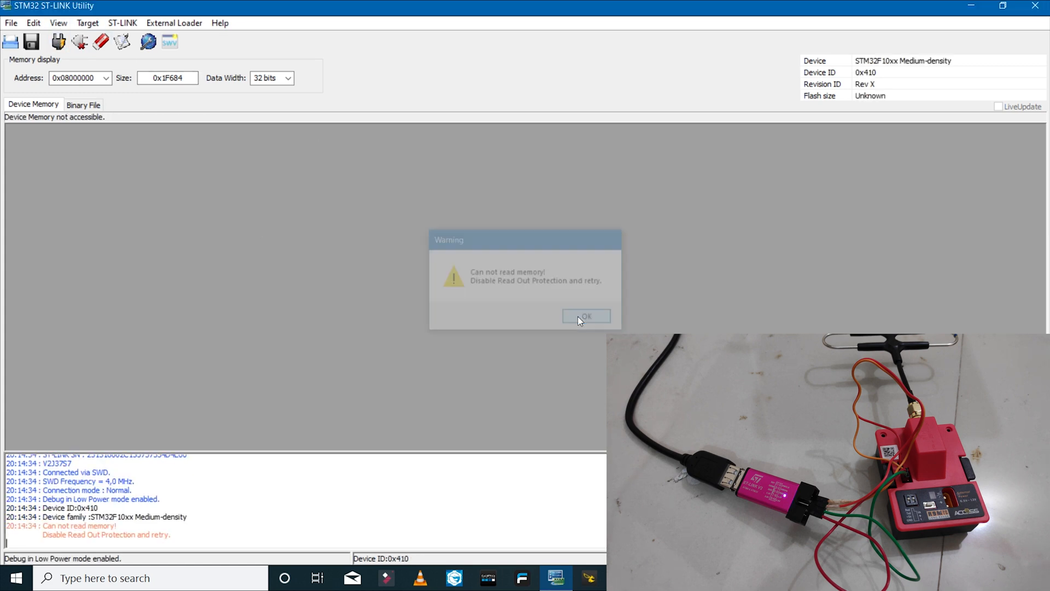
Disable Read Out Protection in Option Bytes and apply, erasing flash to all FFFFFFFF.
left_click(587, 315)
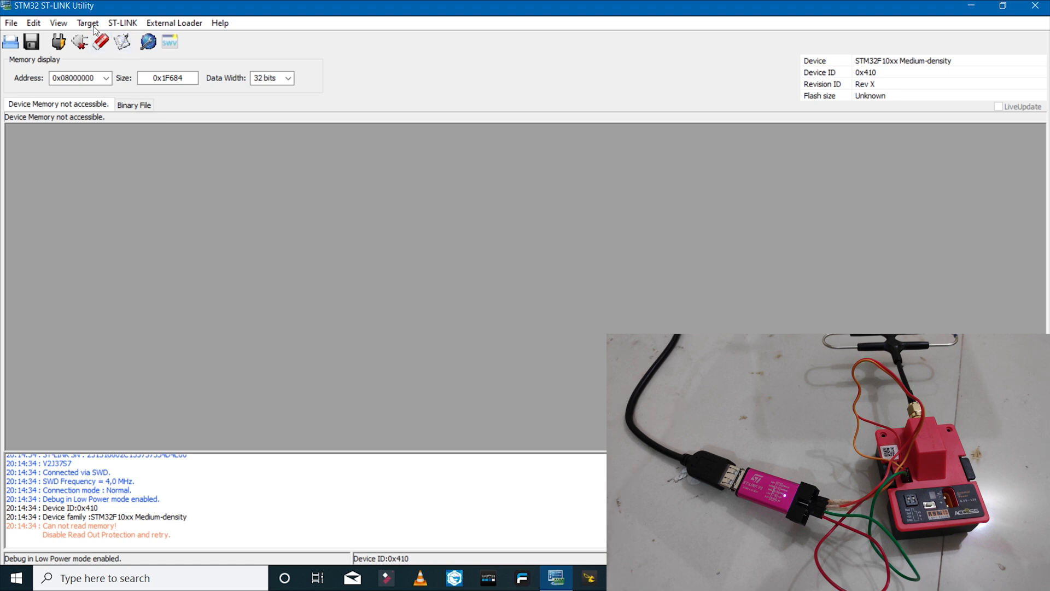
left_click(87, 23)
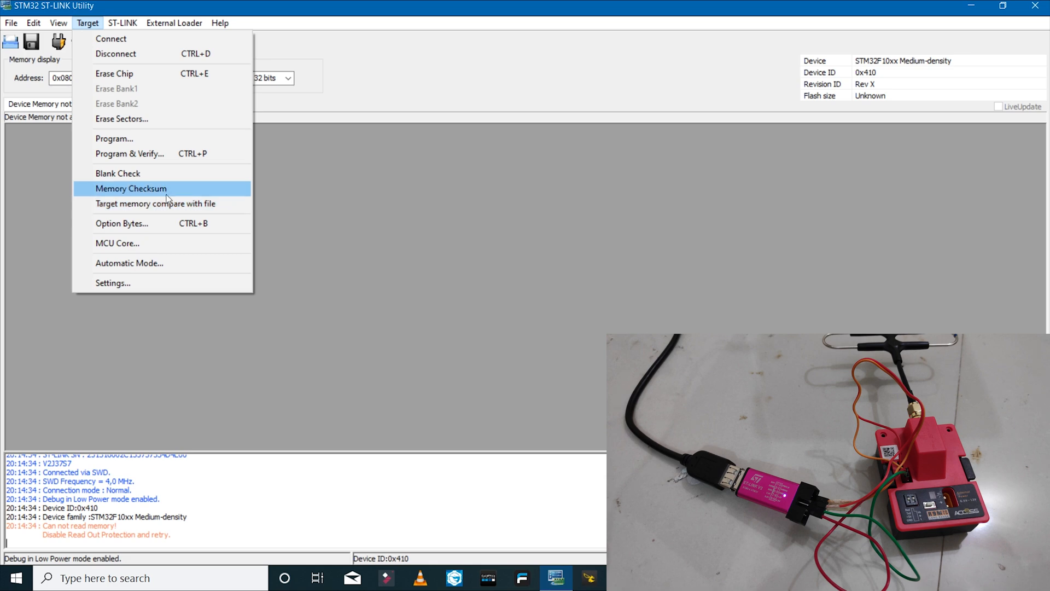
left_click(121, 224)
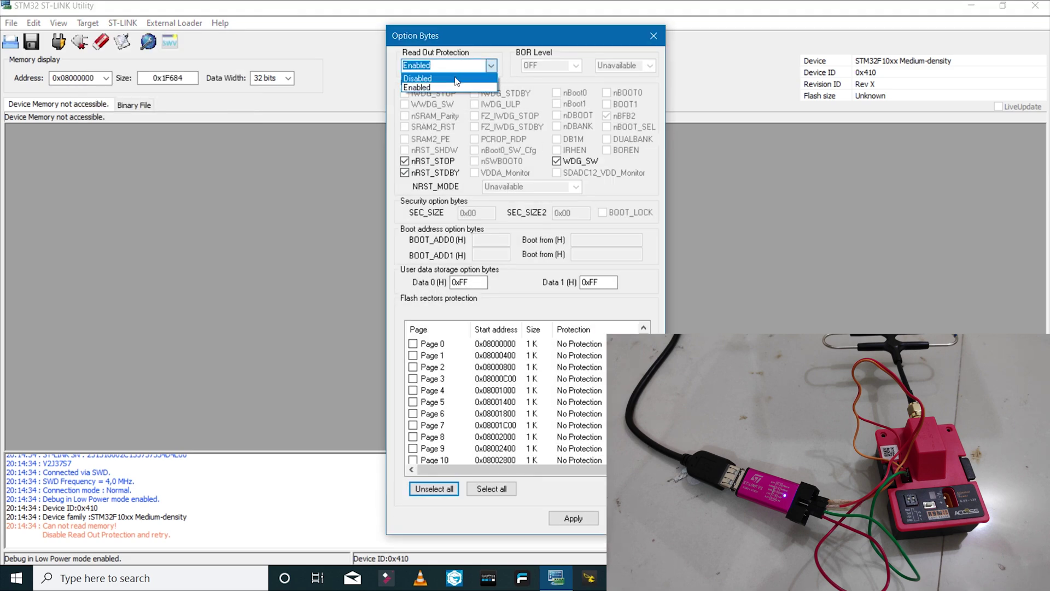
left_click(573, 519)
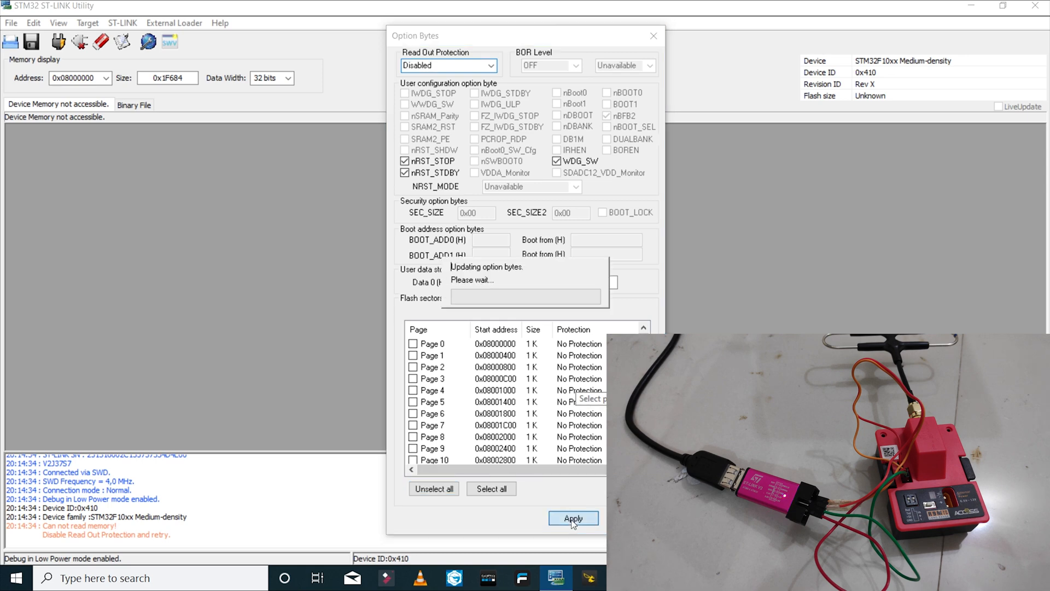
left_click(573, 517)
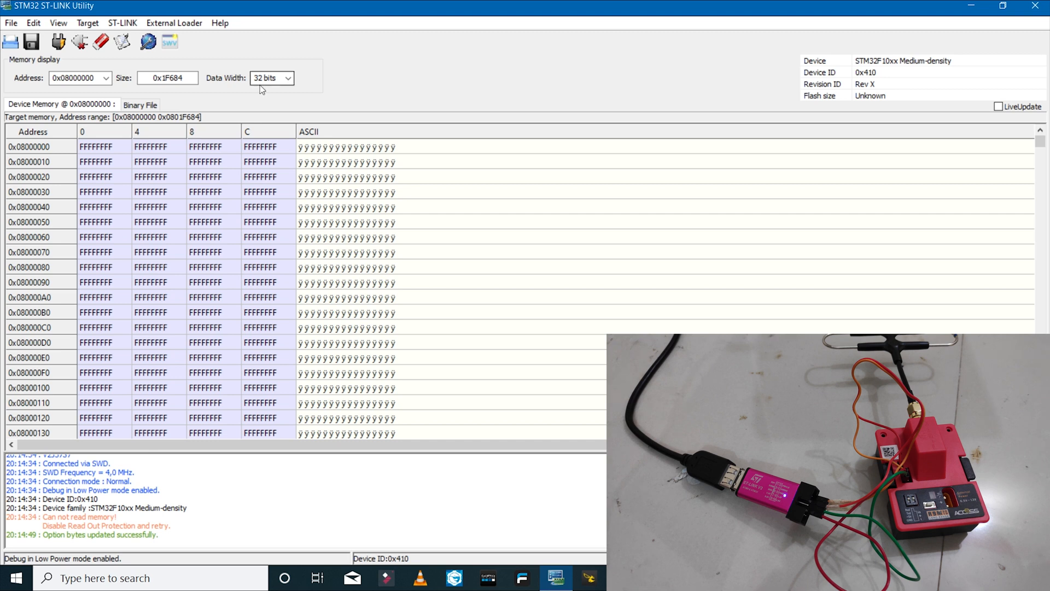
mouse_move(250, 109)
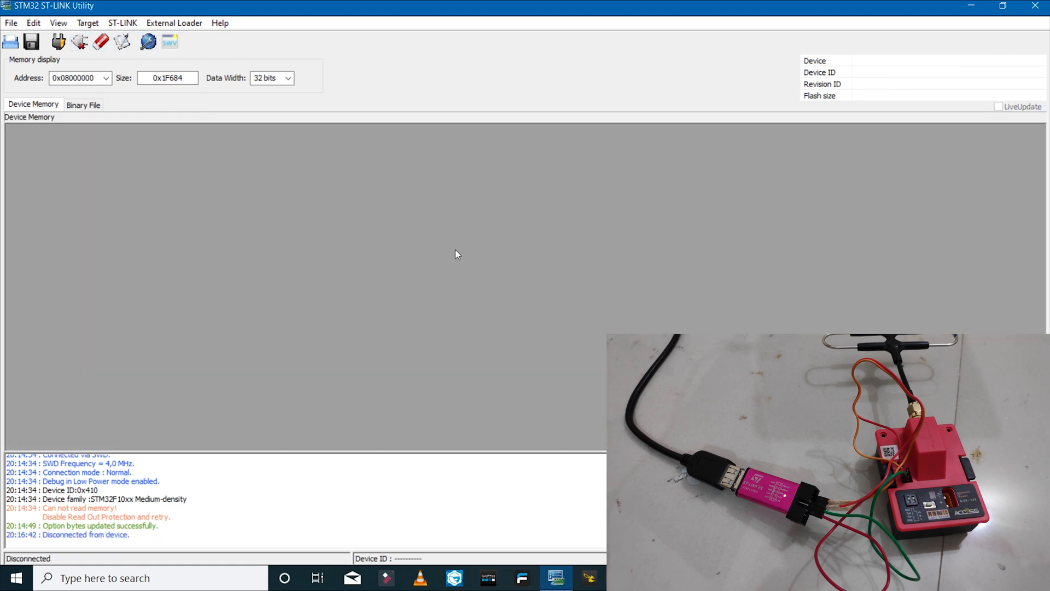
mouse_move(510, 190)
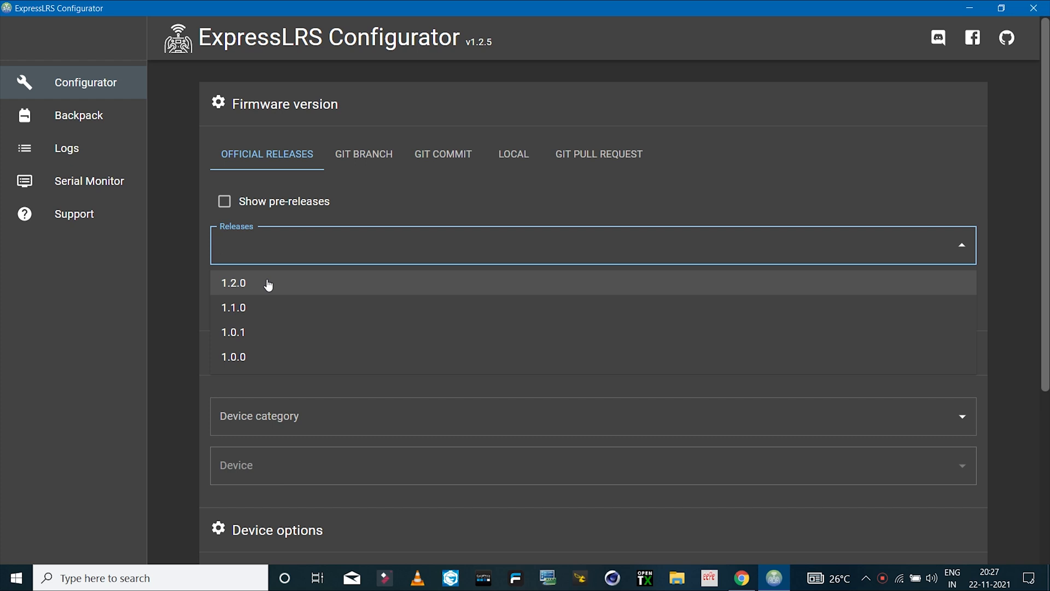
Target release 1.2.0, Frsky R9 category, Frsky TX R9M device.
left_click(255, 282)
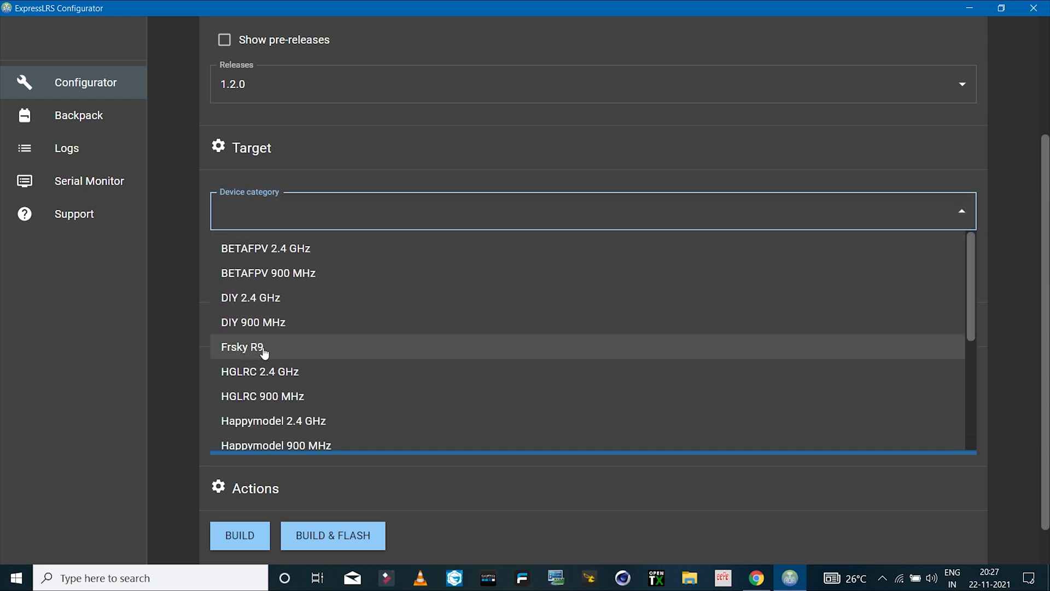
left_click(242, 346)
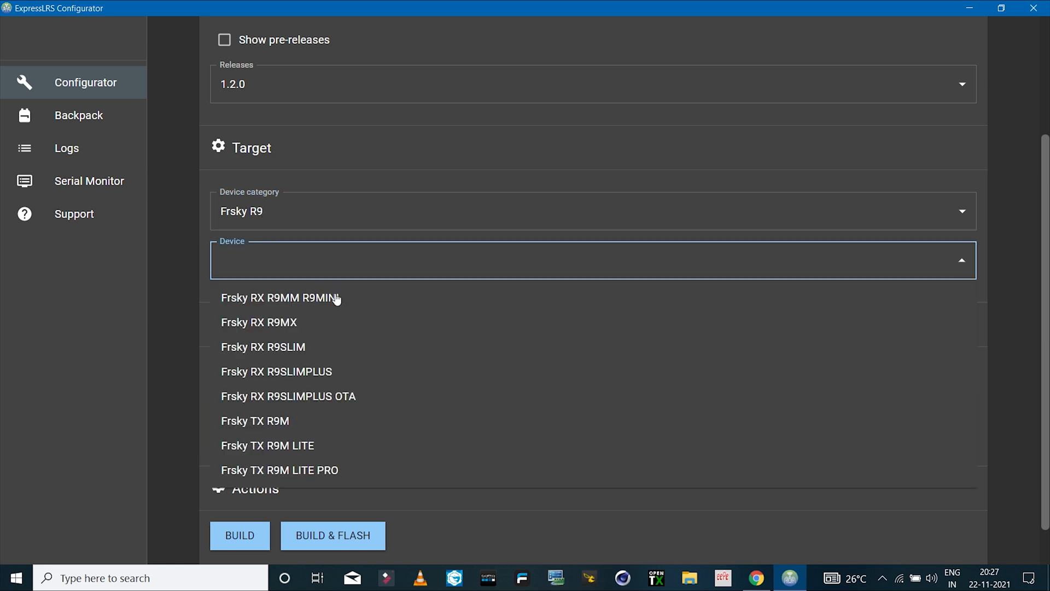
mouse_move(234, 429)
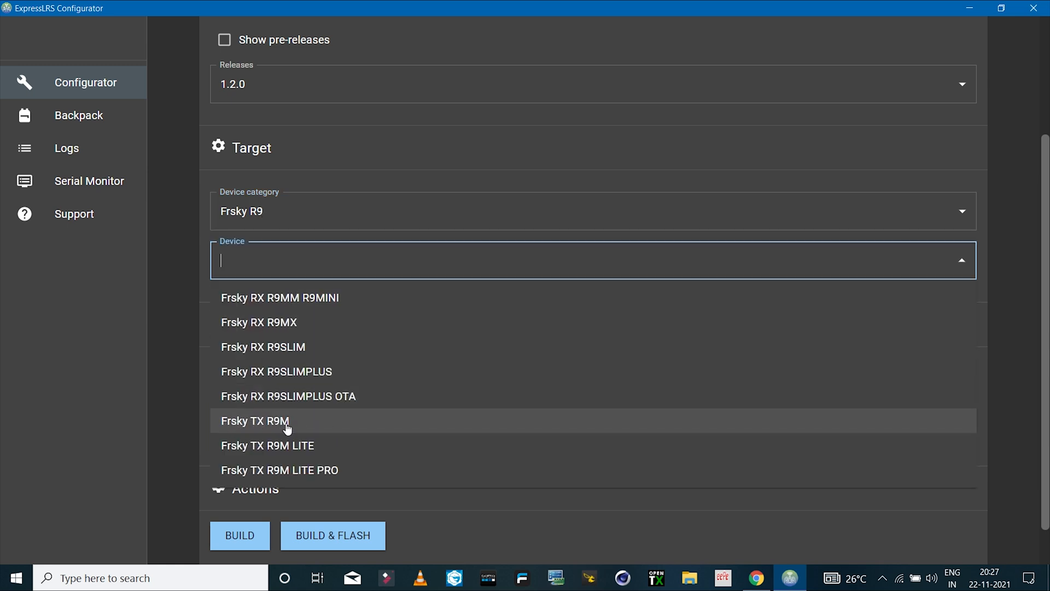
mouse_move(286, 409)
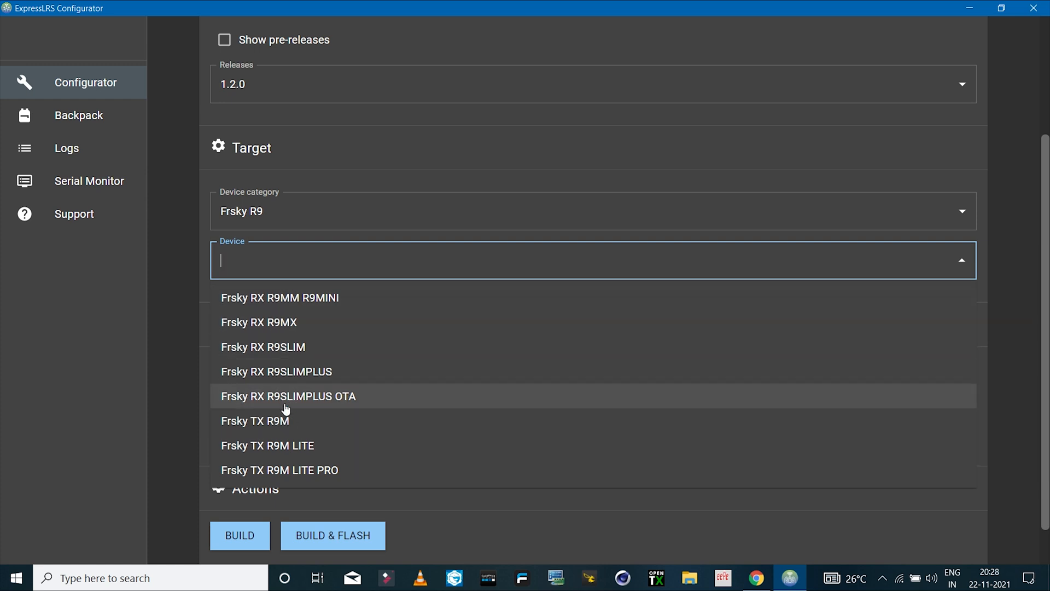
left_click(254, 420)
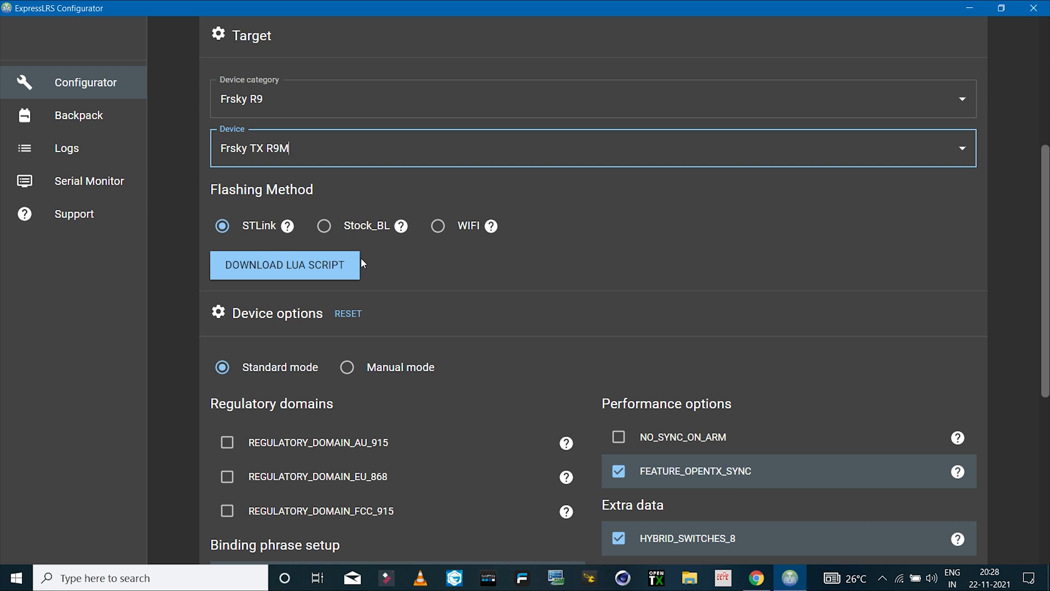
mouse_move(352, 242)
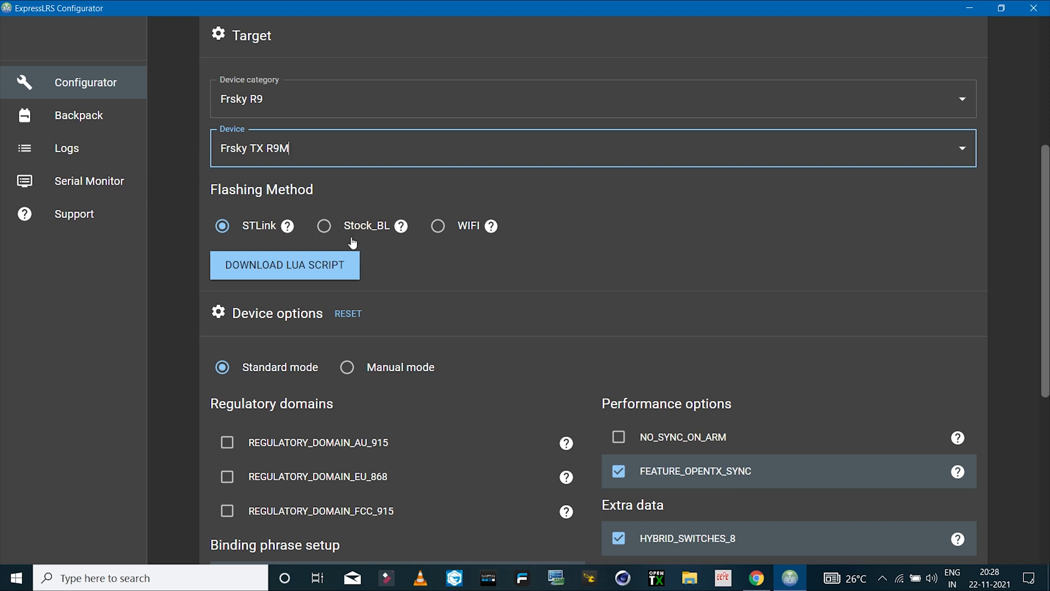
mouse_move(367, 230)
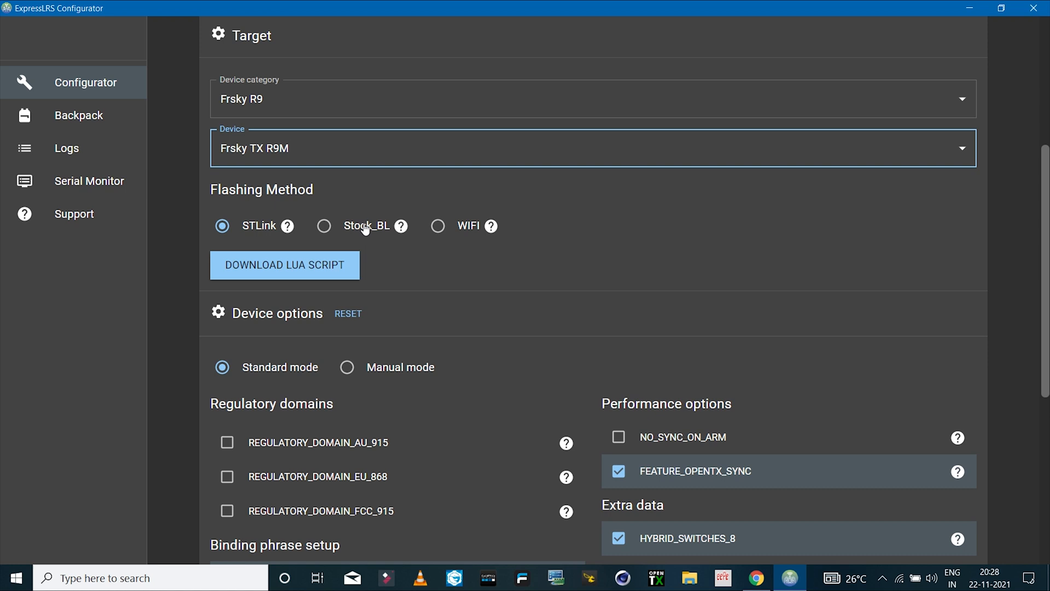
mouse_move(261, 231)
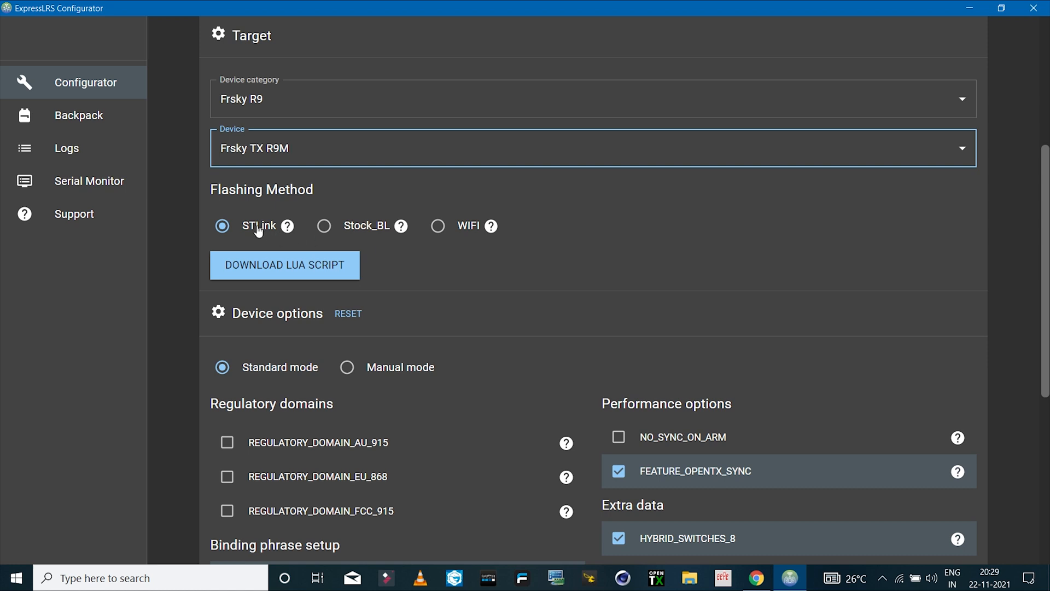
mouse_move(275, 229)
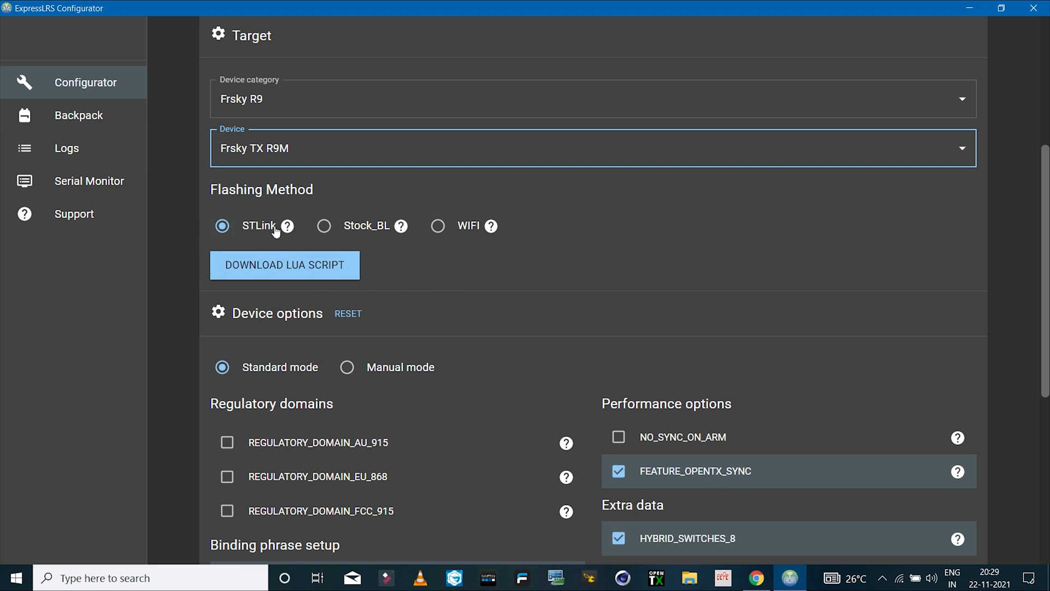
mouse_move(289, 226)
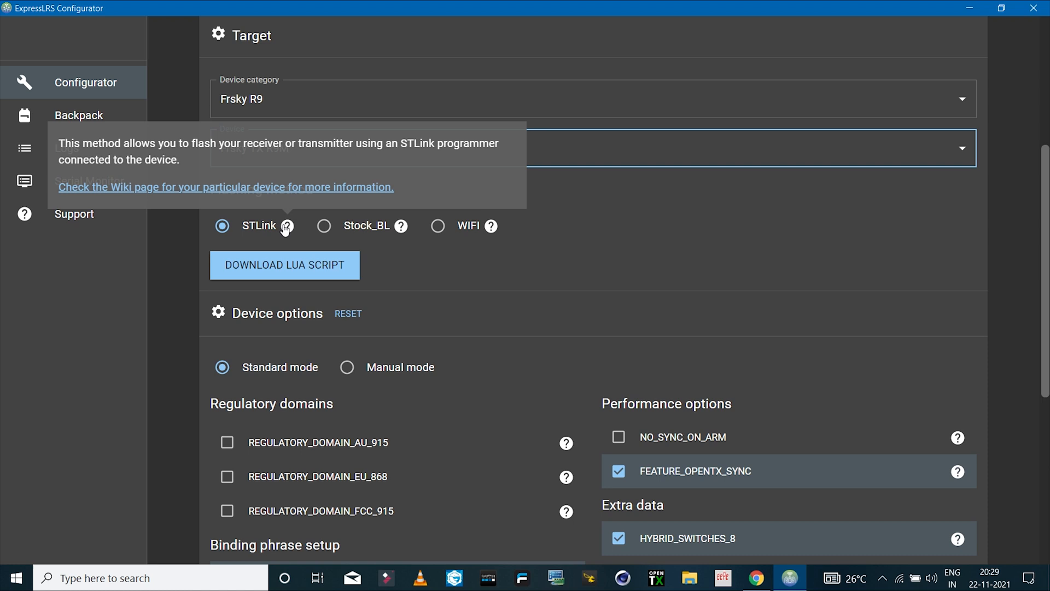
Enable REGULATORY_DOMAIN_FCC_915 and turn off UNLOCK_HIGHER_POWER in the device options.
scroll("down", 3)
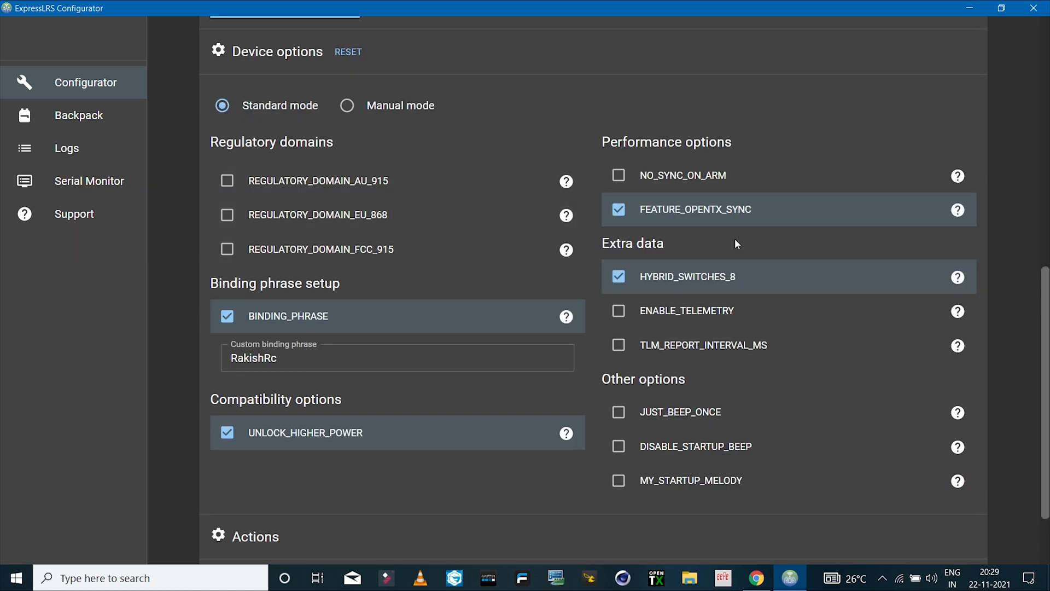
mouse_move(465, 180)
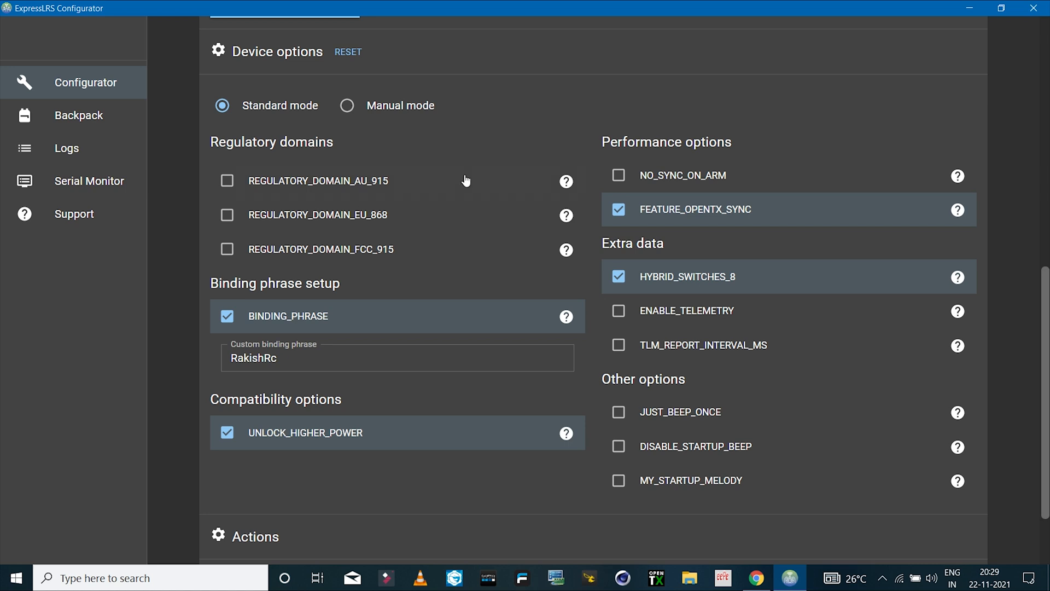
mouse_move(387, 185)
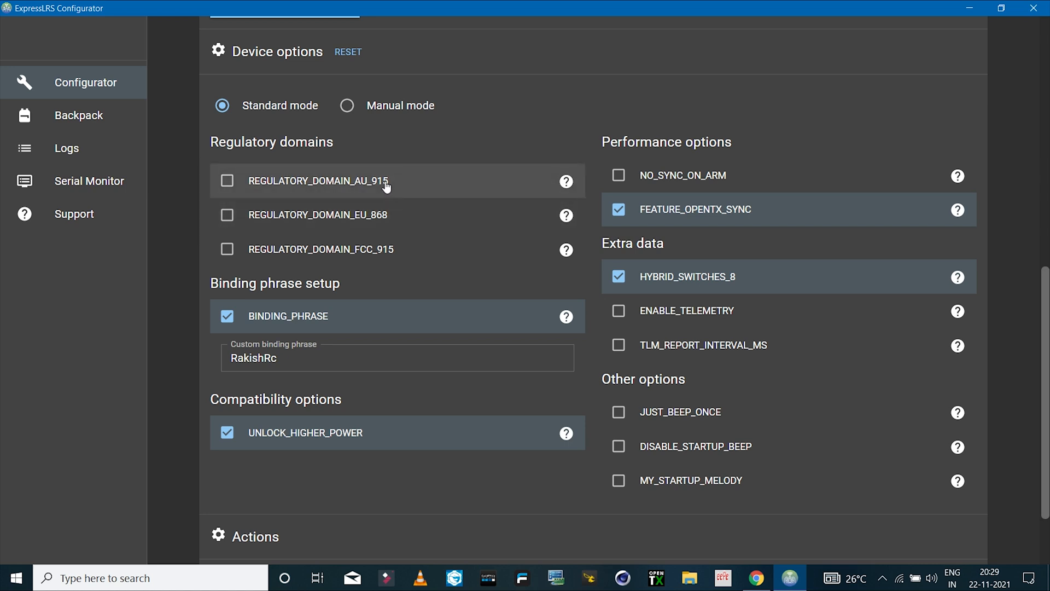
mouse_move(365, 219)
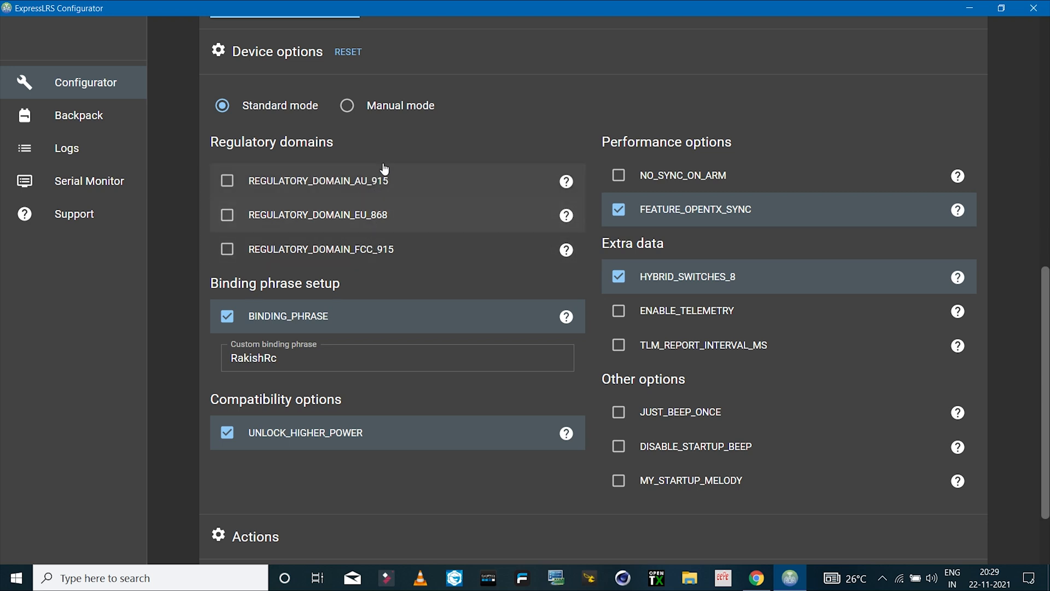
mouse_move(343, 226)
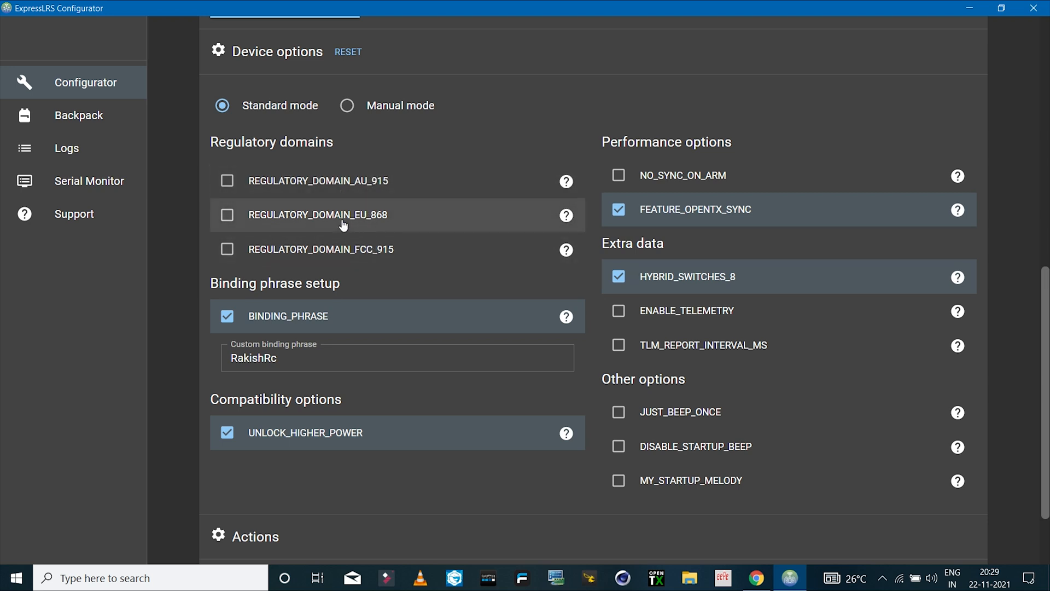
mouse_move(228, 252)
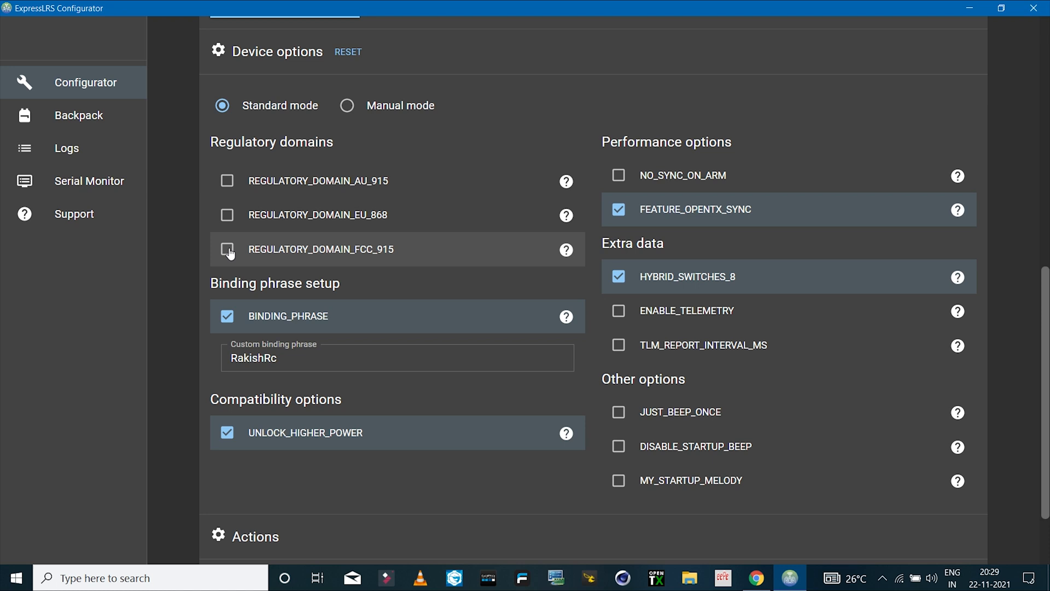
left_click(227, 249)
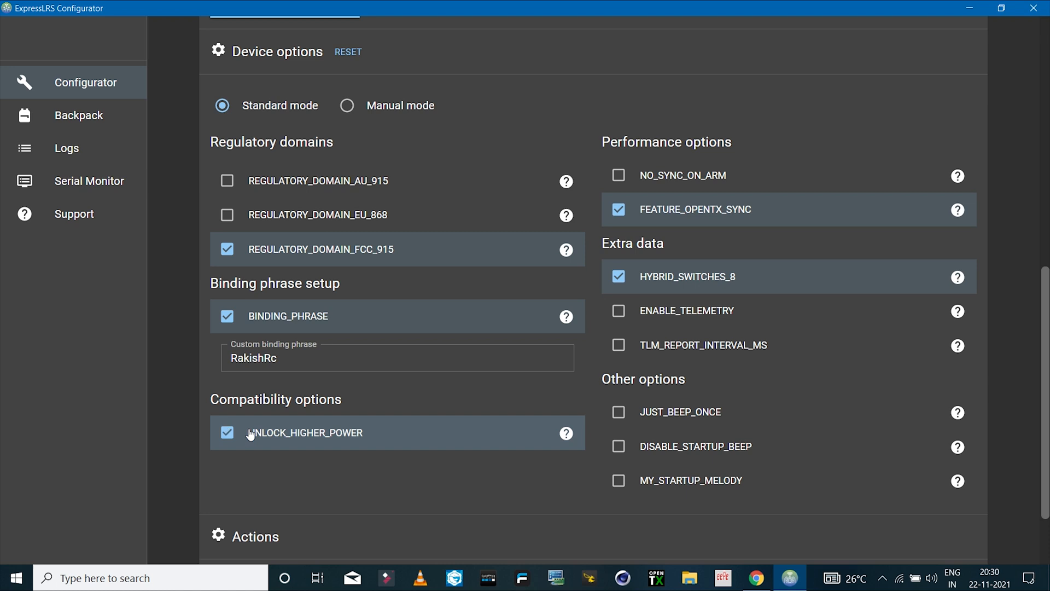
mouse_move(529, 449)
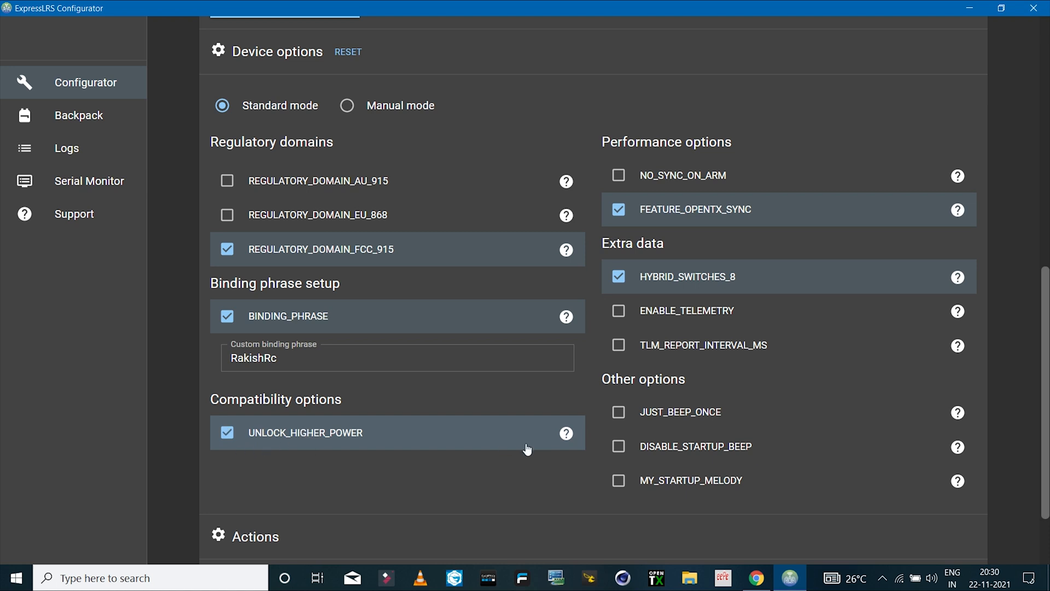
mouse_move(232, 441)
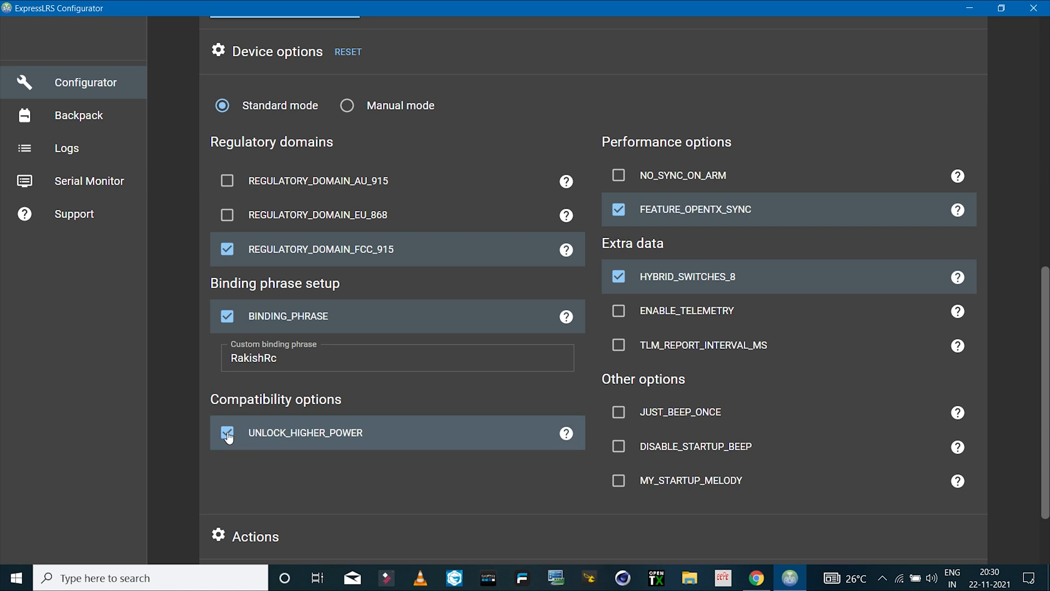
left_click(228, 433)
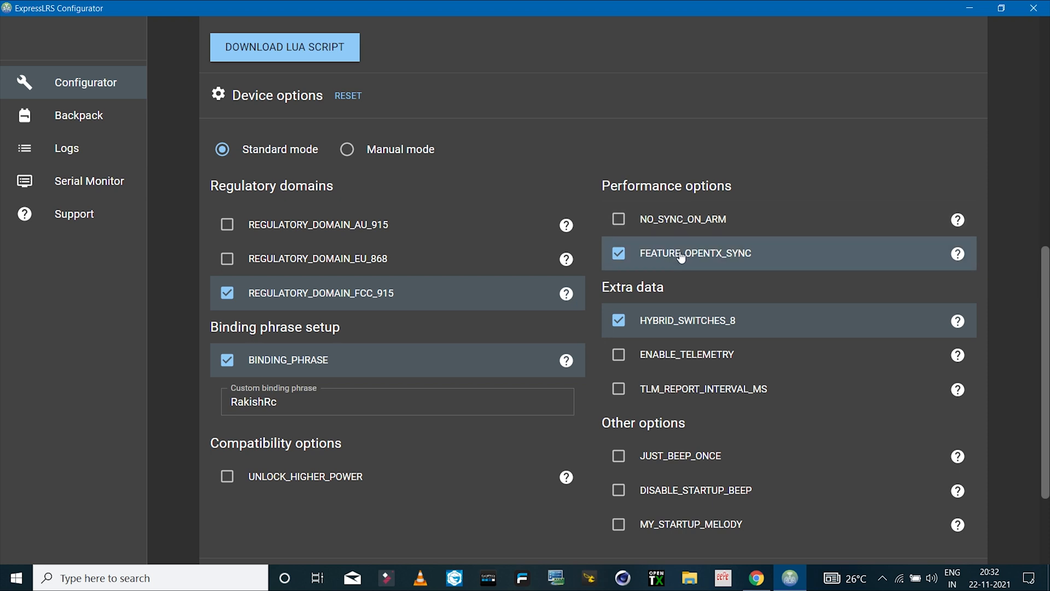
mouse_move(711, 263)
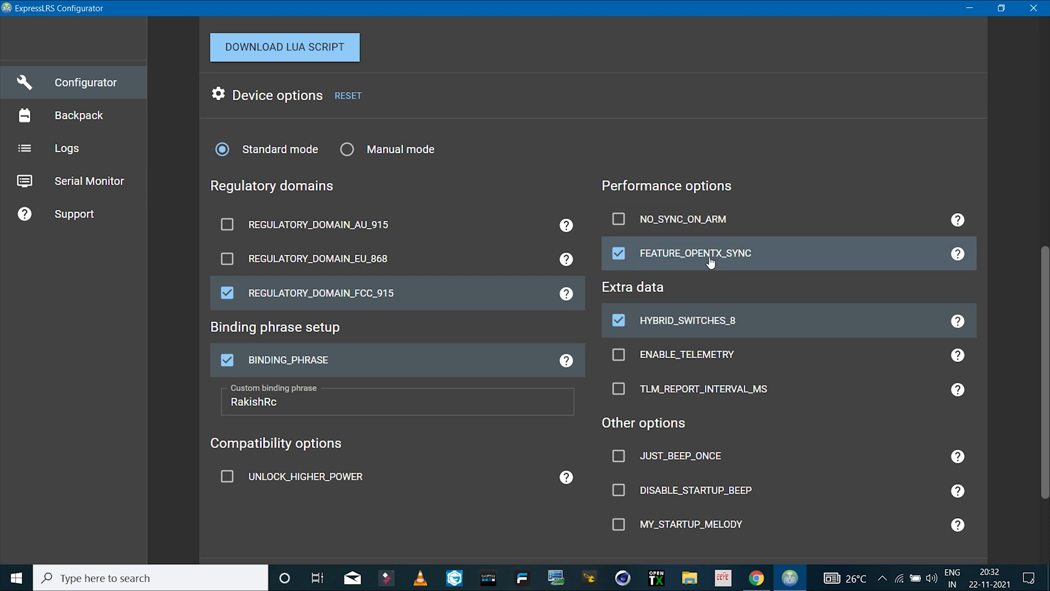
mouse_move(765, 265)
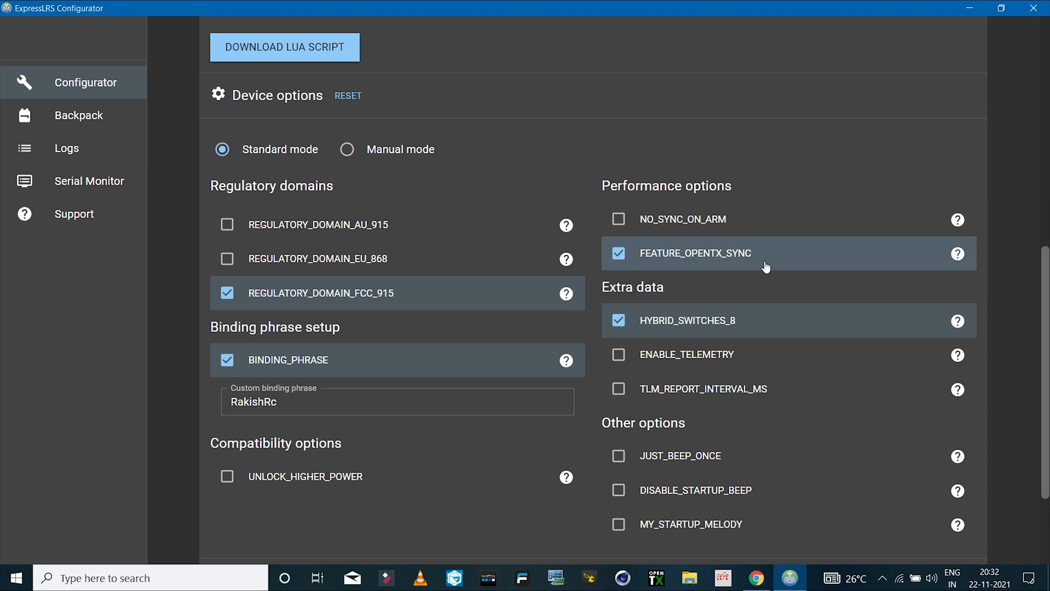
mouse_move(734, 258)
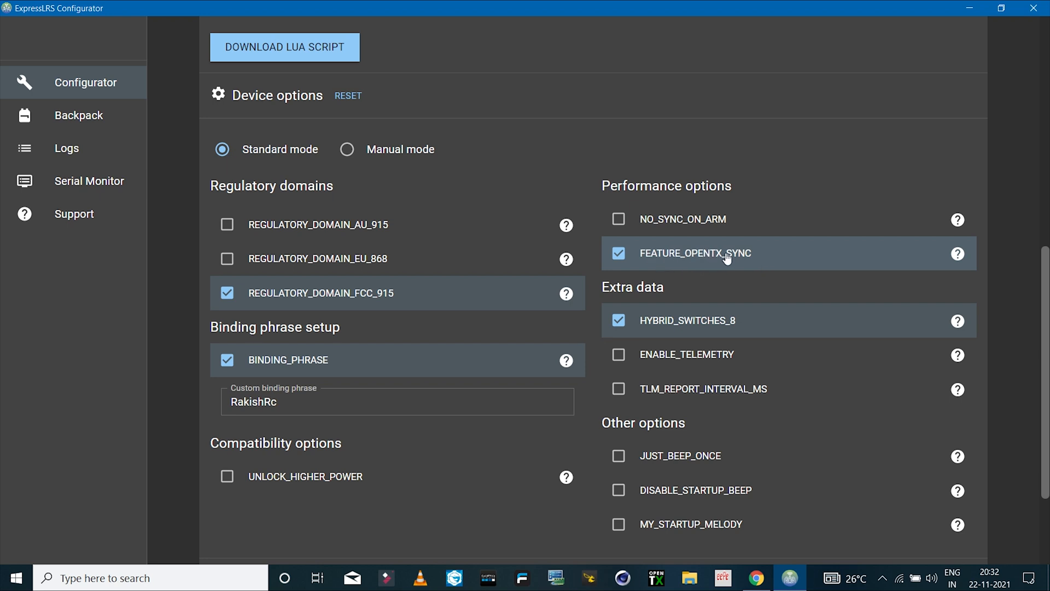
mouse_move(757, 262)
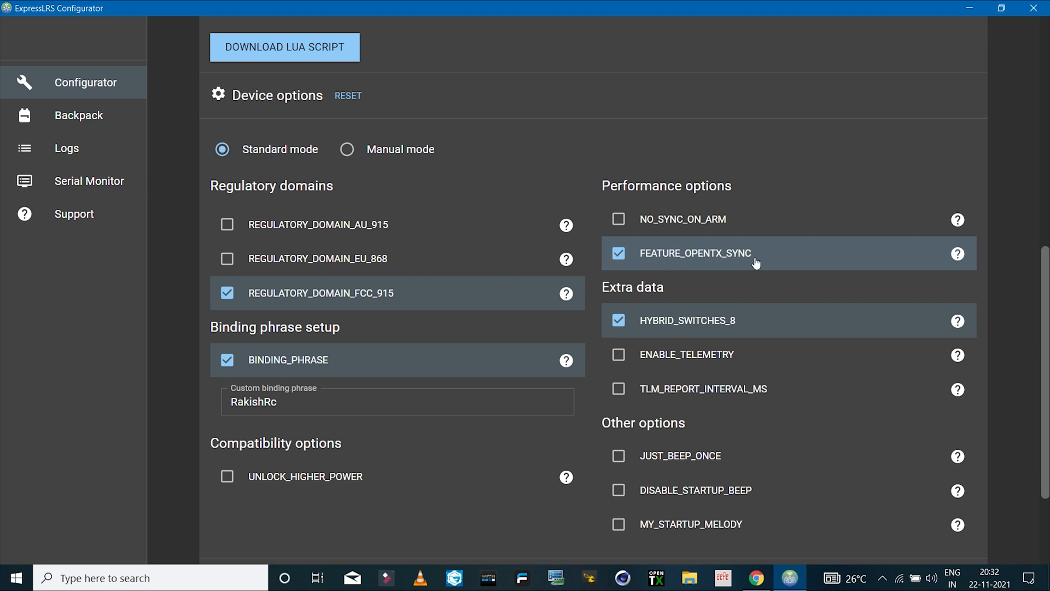
Enable ENABLE_TELEMETRY alongside OpenTX sync and hybrid switches.
scroll("down", 3)
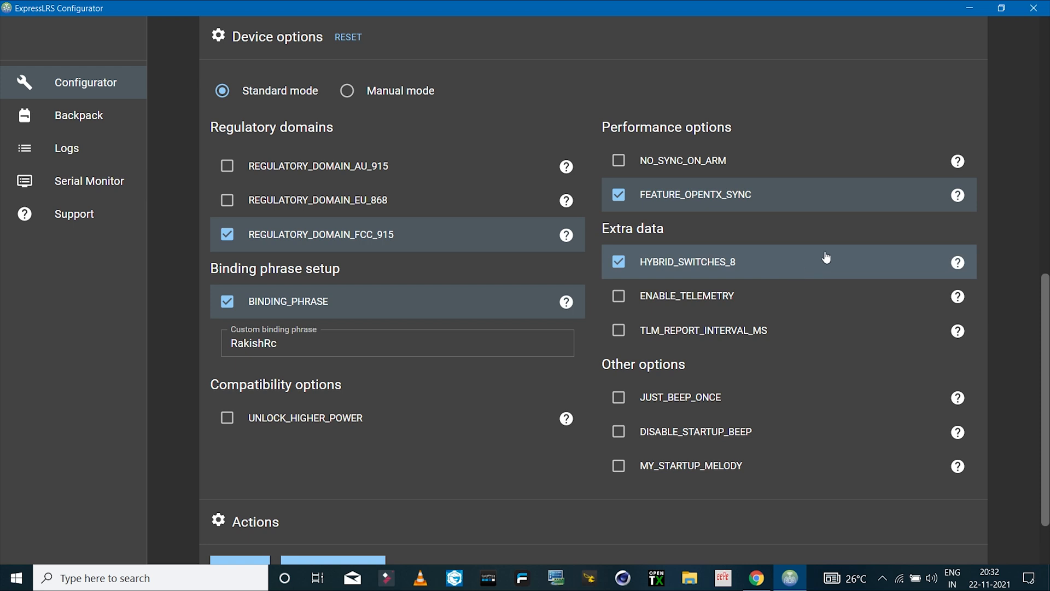
mouse_move(958, 195)
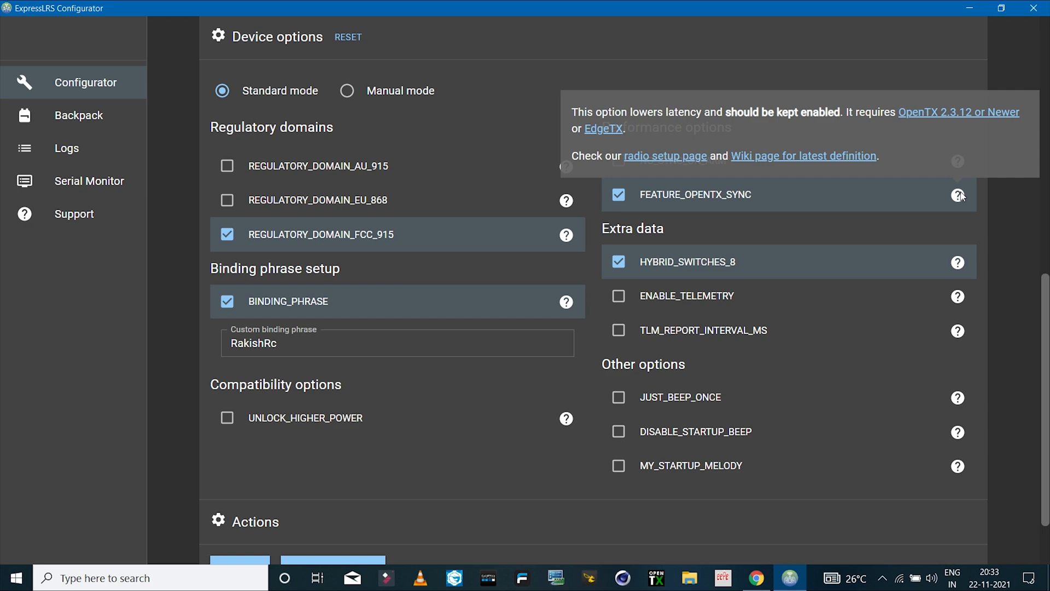
mouse_move(977, 267)
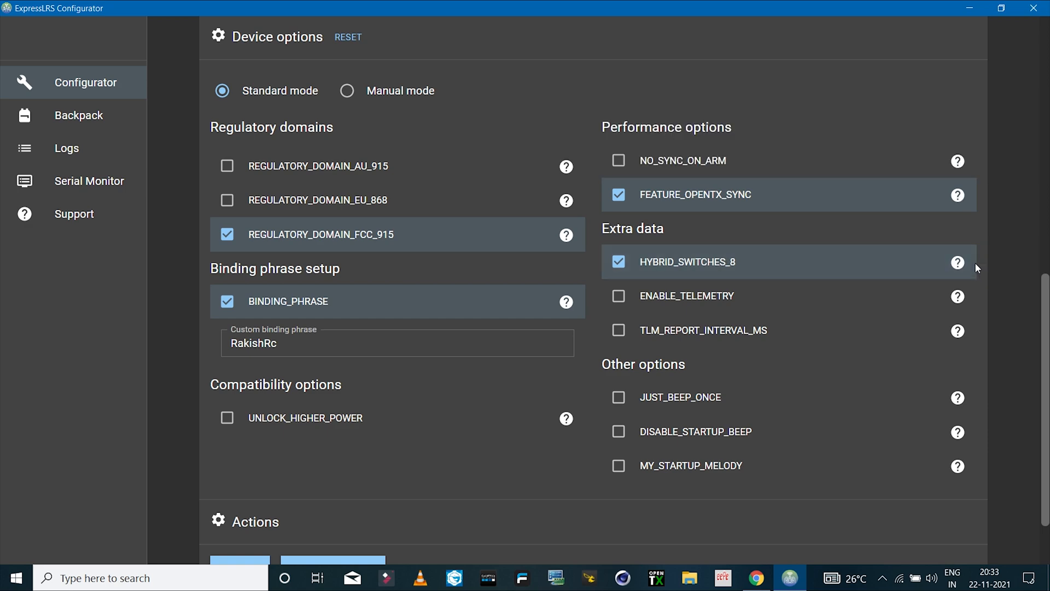
scroll("up", 3)
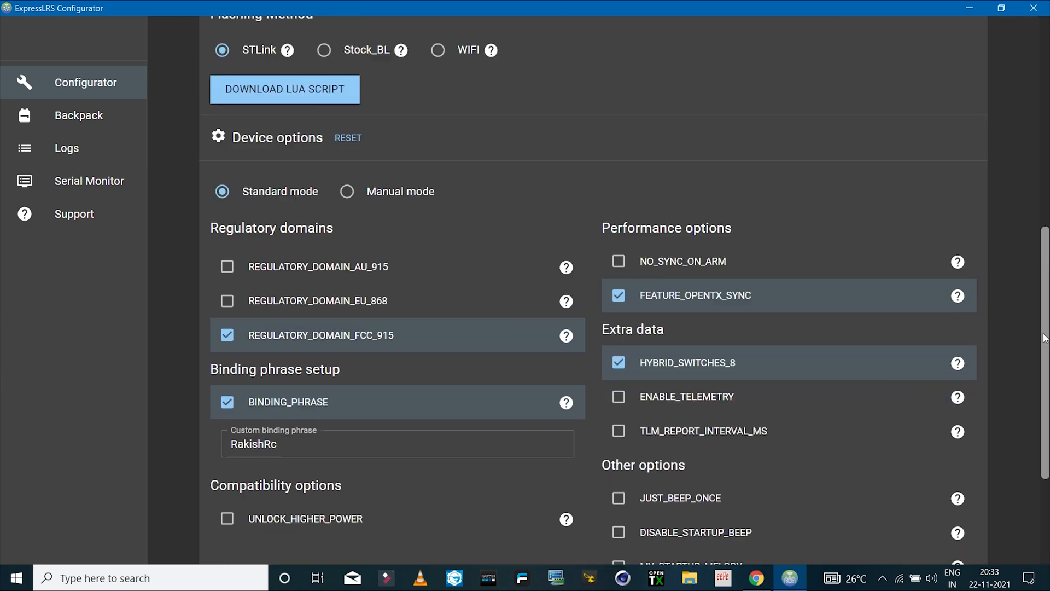
scroll("down", 3)
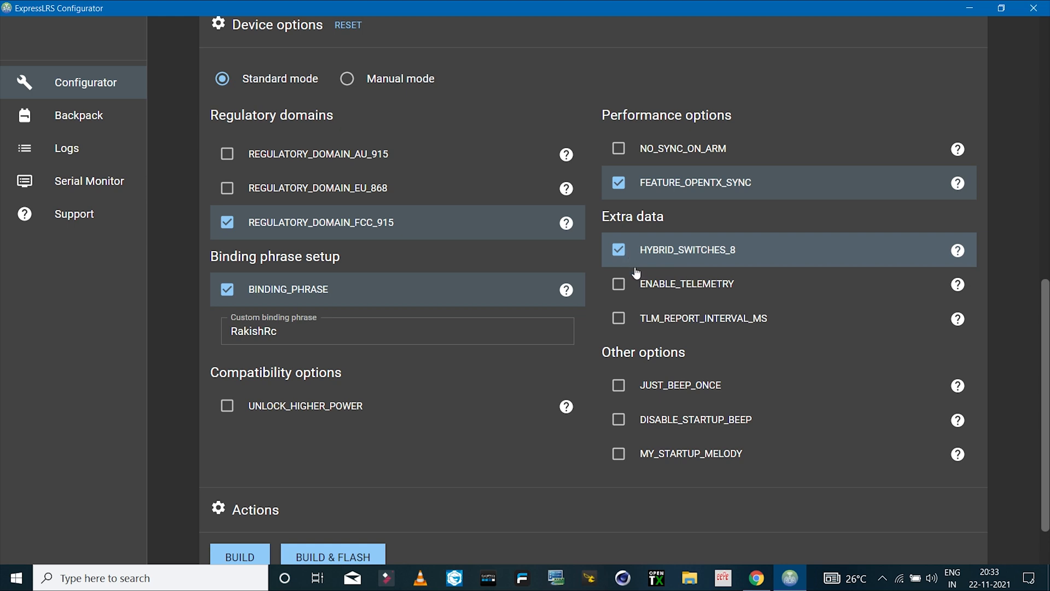
mouse_move(699, 293)
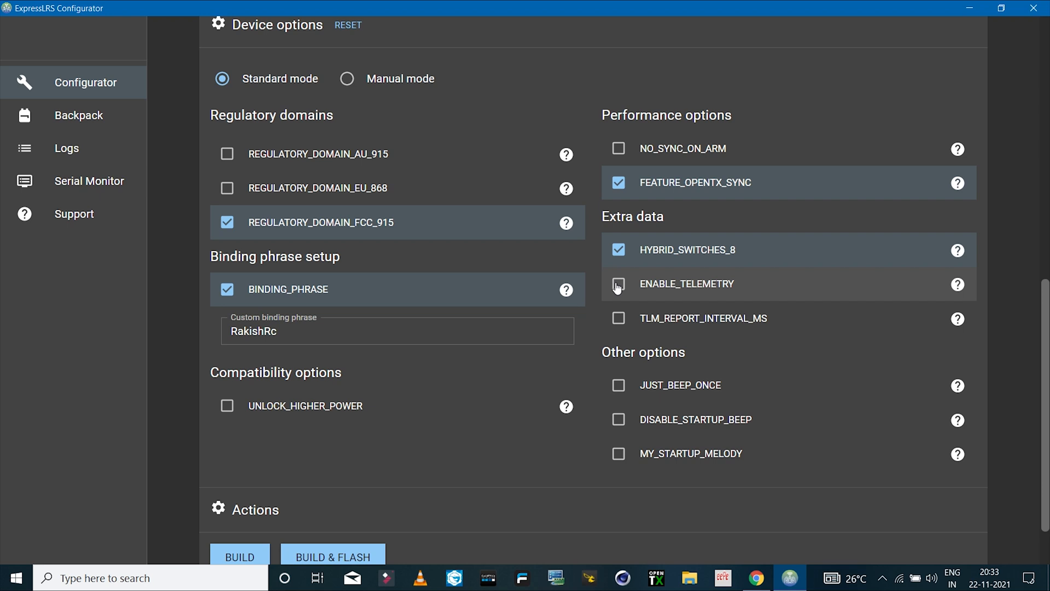
left_click(618, 284)
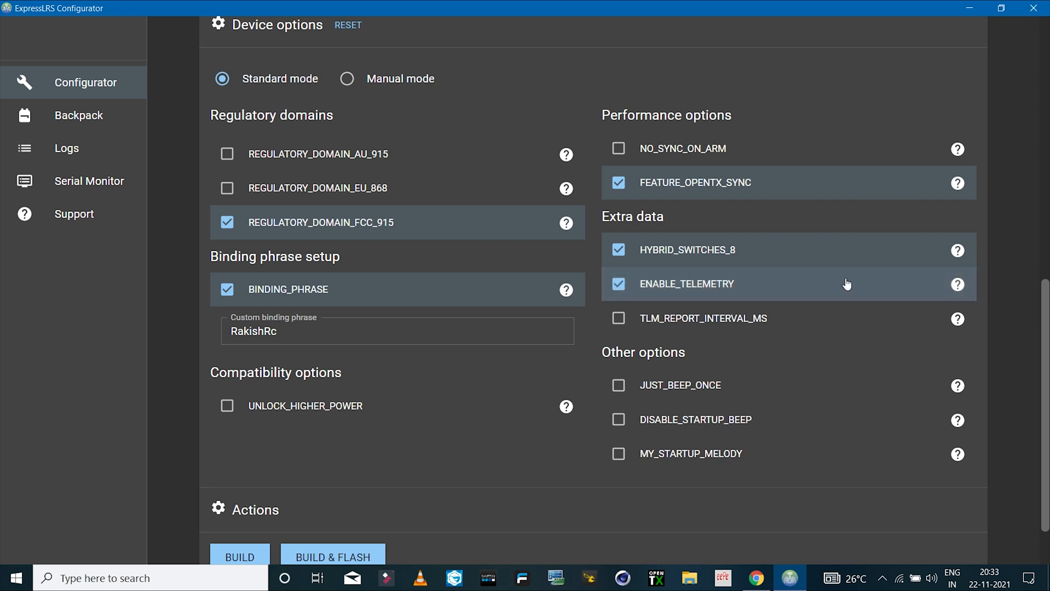
mouse_move(828, 289)
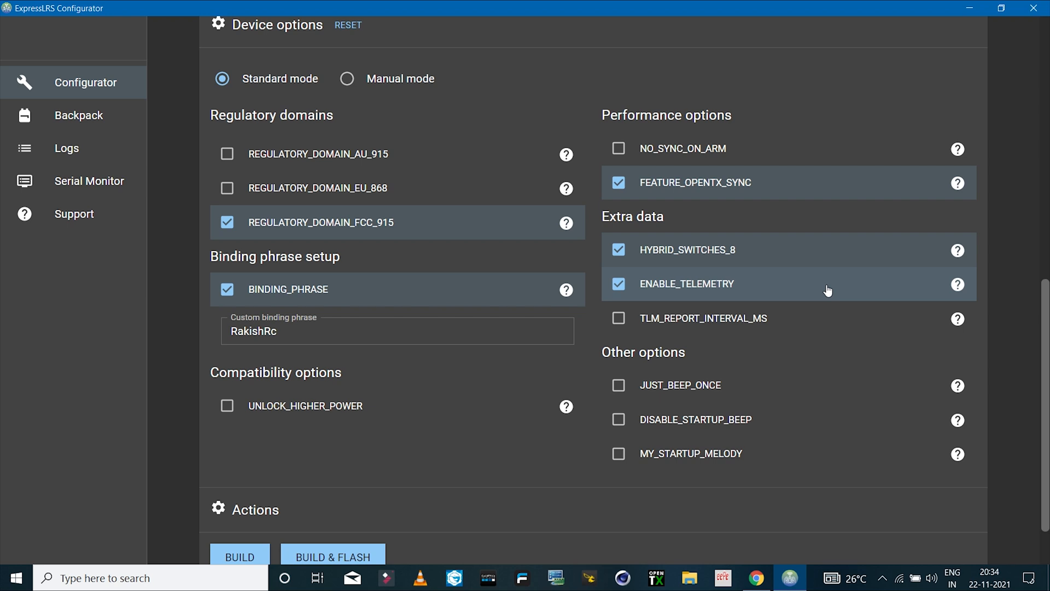
scroll("down", 3)
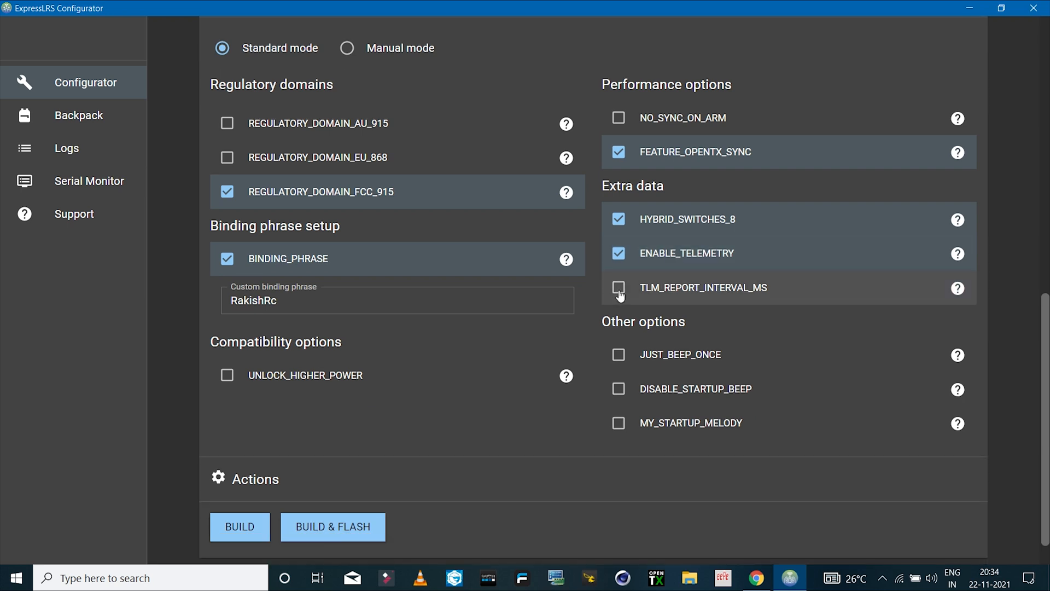
Set startup sound to JUST_BEEP_ONCE, leaving MY_STARTUP_MELODY unticked.
left_click(618, 288)
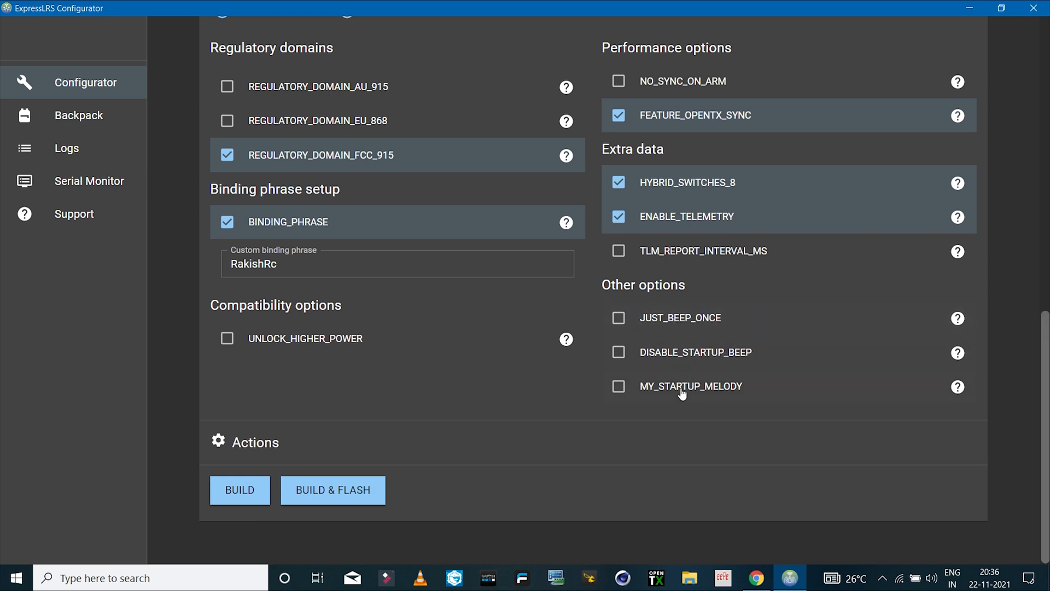
mouse_move(698, 344)
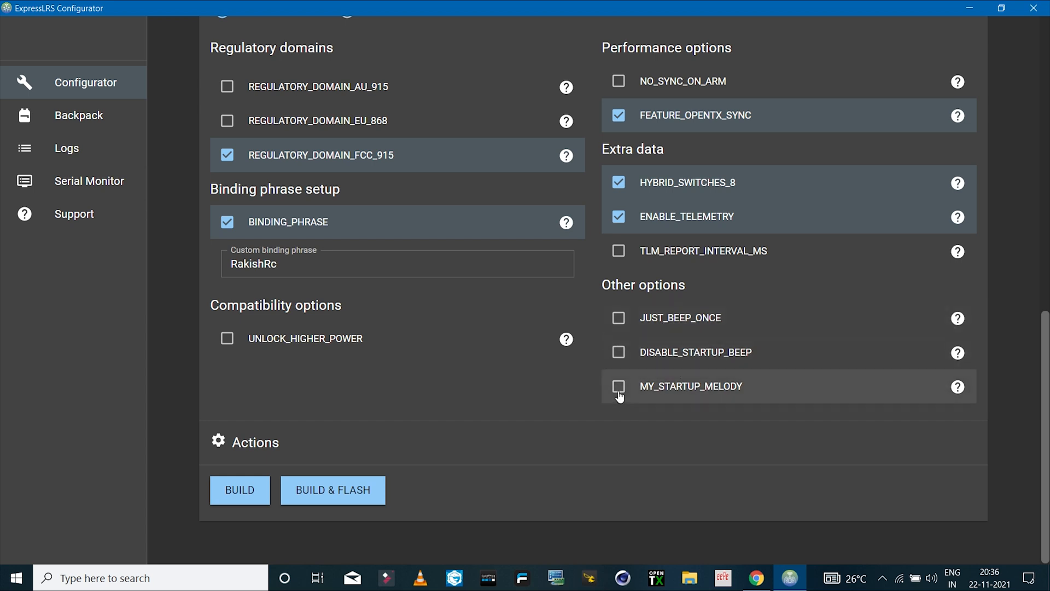
left_click(618, 386)
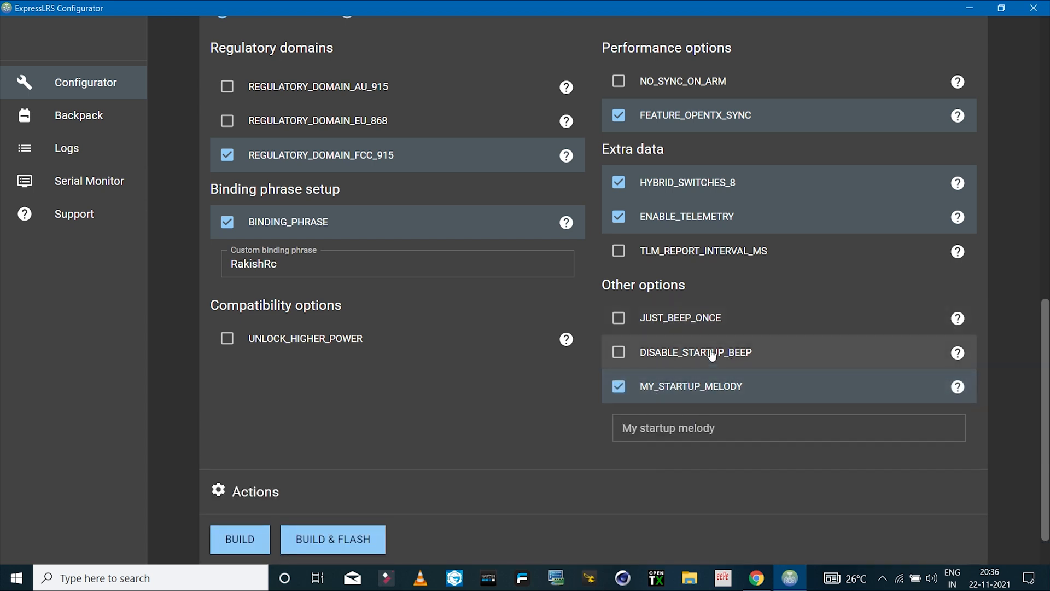
left_click(618, 317)
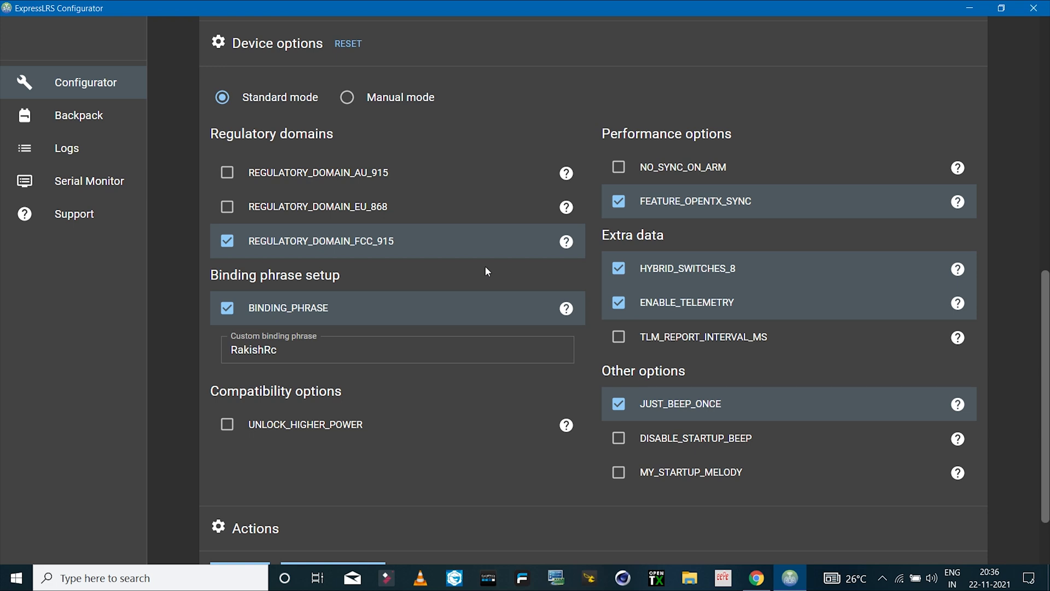
mouse_move(510, 256)
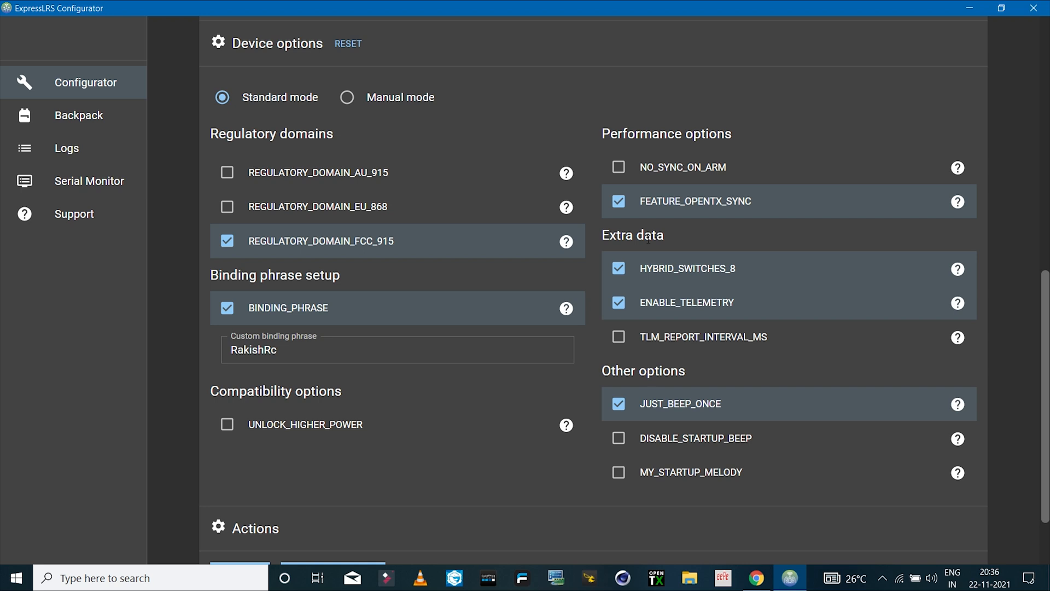
scroll("down", 3)
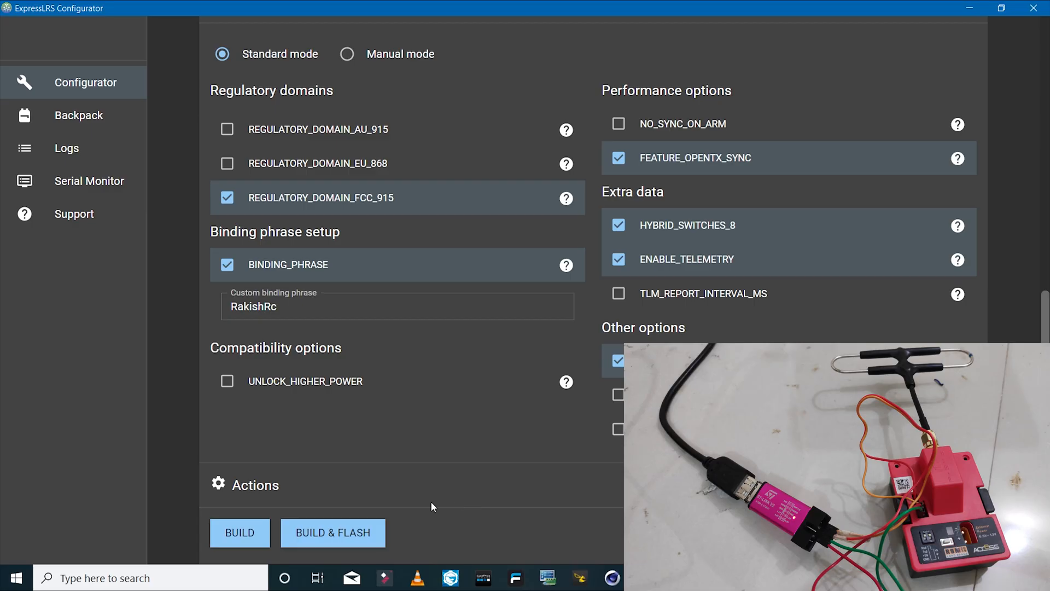
Build and flash the firmware to the R9M over STLink until the log reports SUCCESS.
left_click(239, 533)
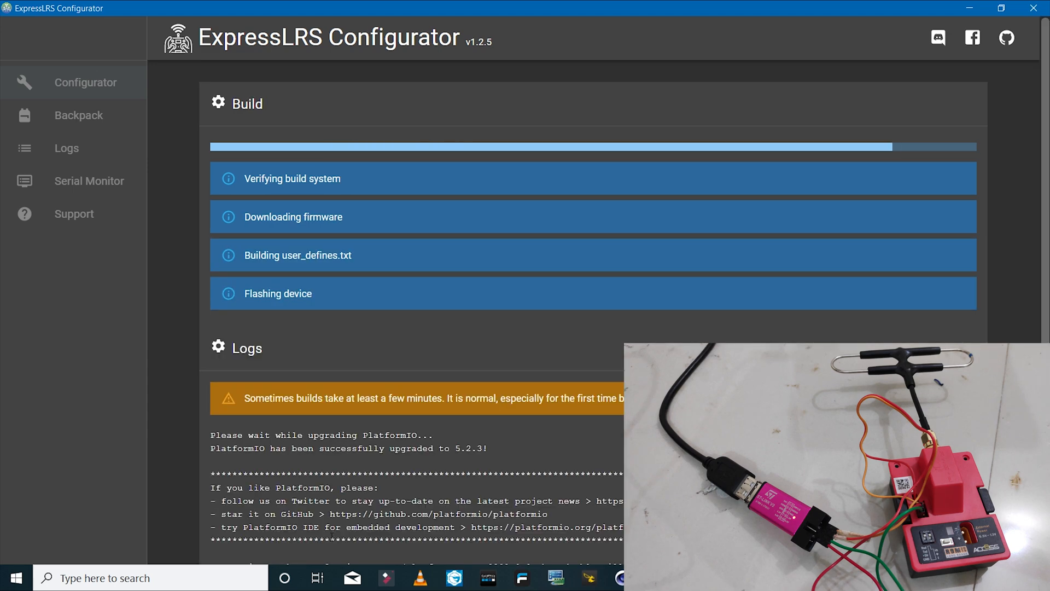
scroll("down", 3)
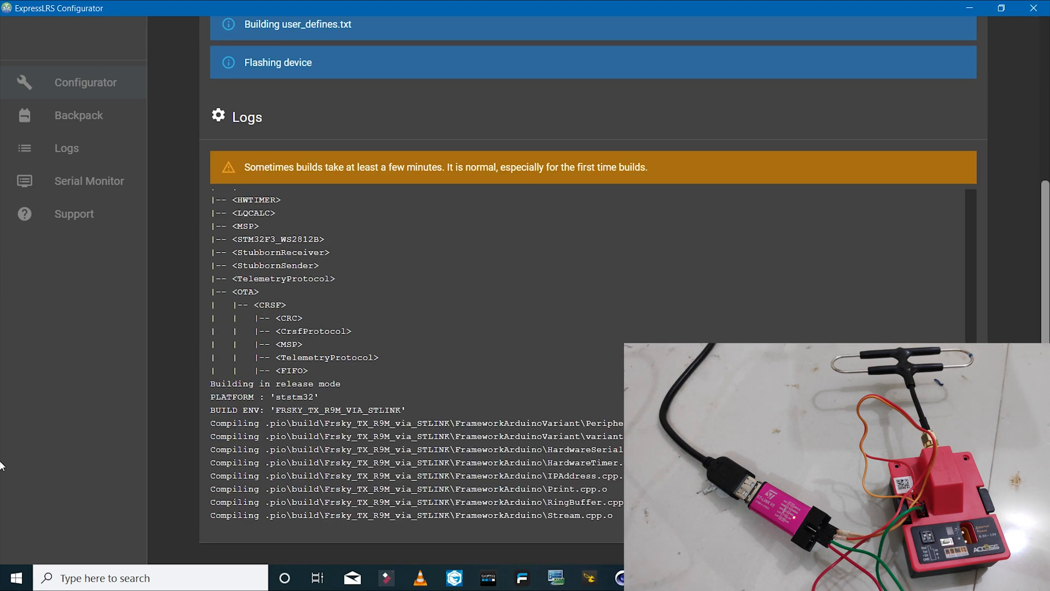
scroll("down", 3)
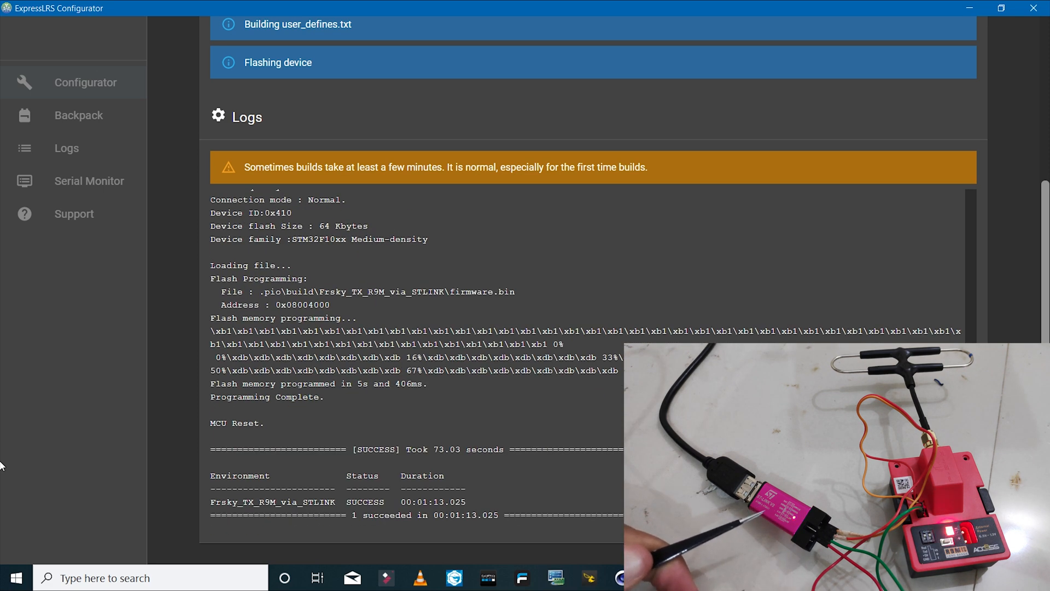
scroll("down", 3)
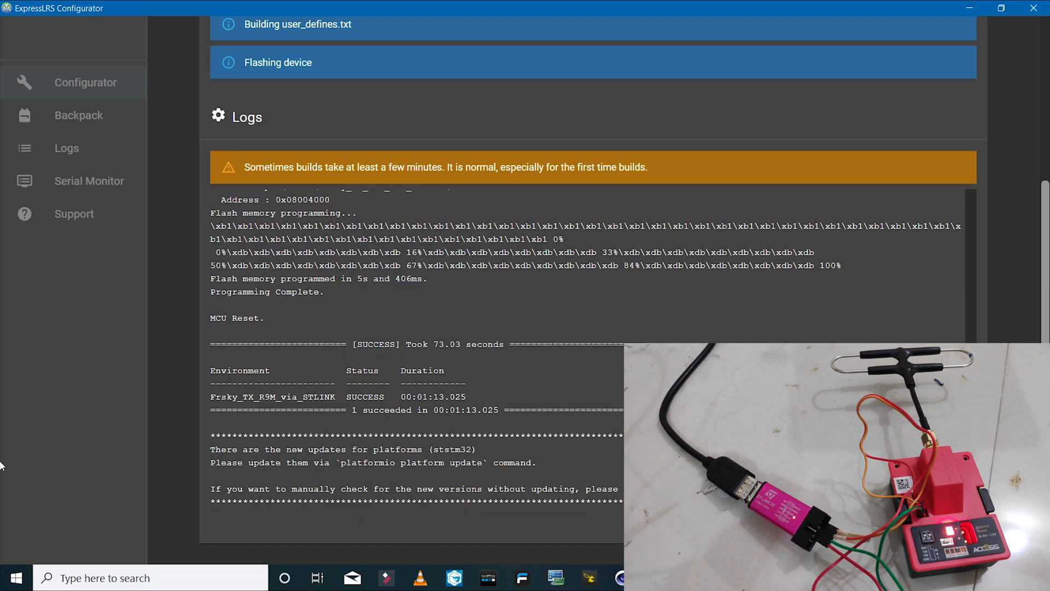